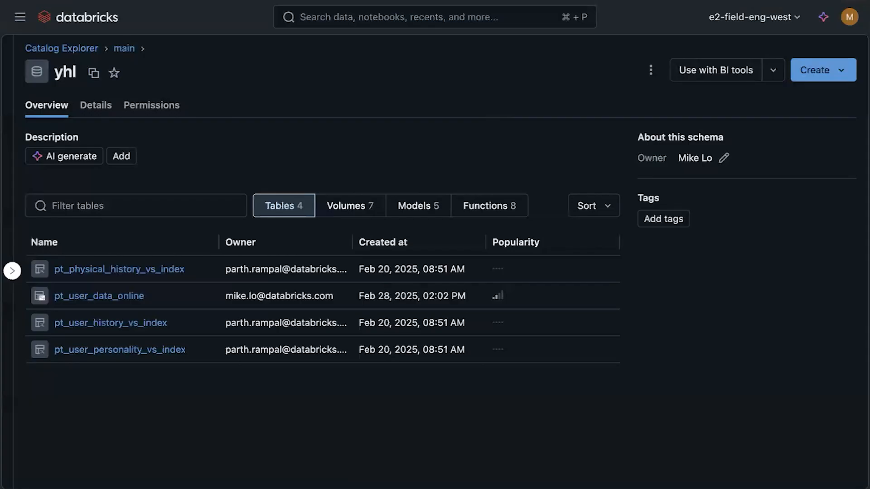
mouse_move(716, 65)
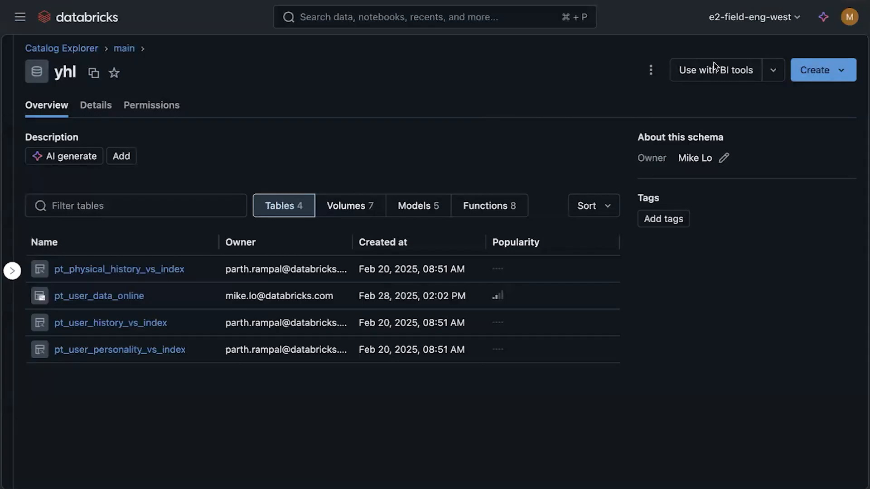
mouse_move(264, 103)
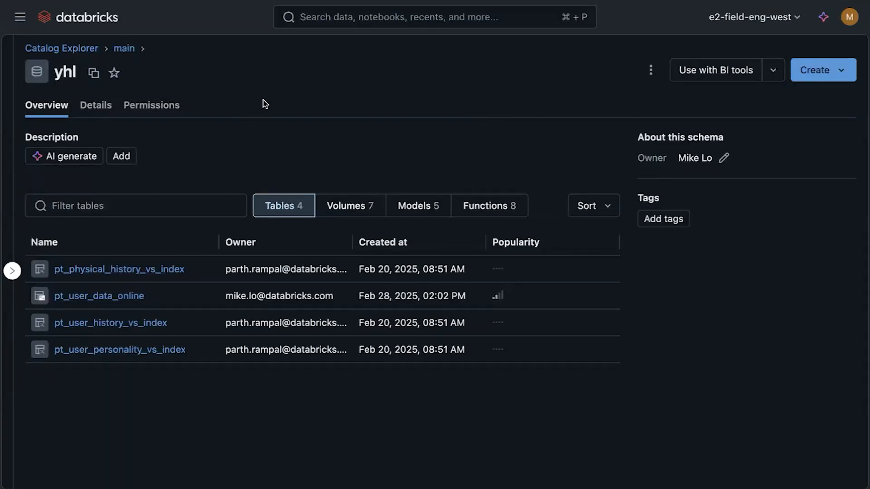
mouse_move(247, 120)
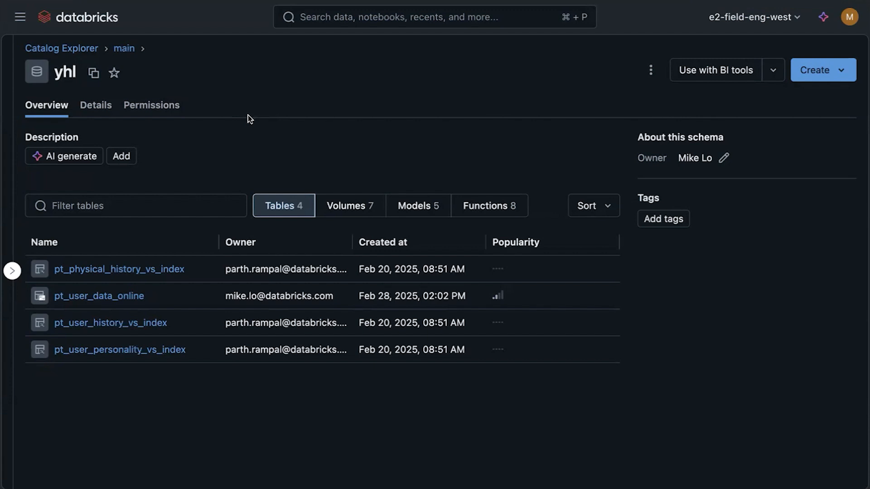
mouse_move(267, 121)
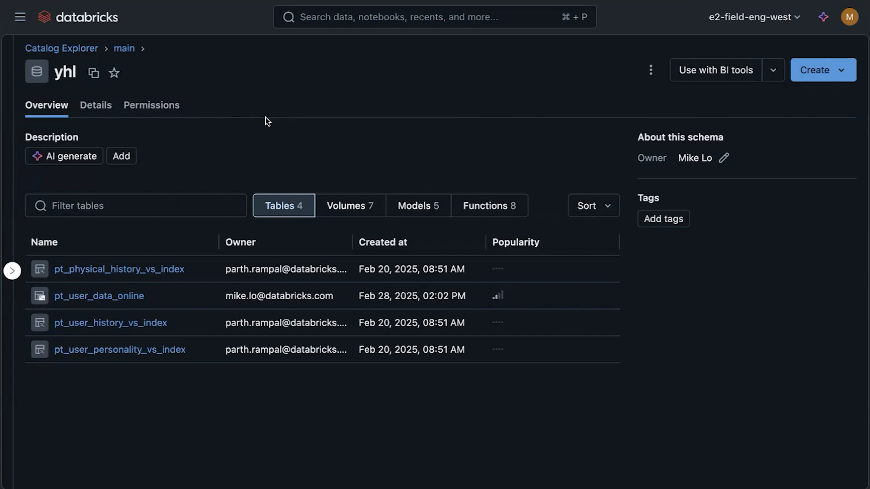
mouse_move(333, 129)
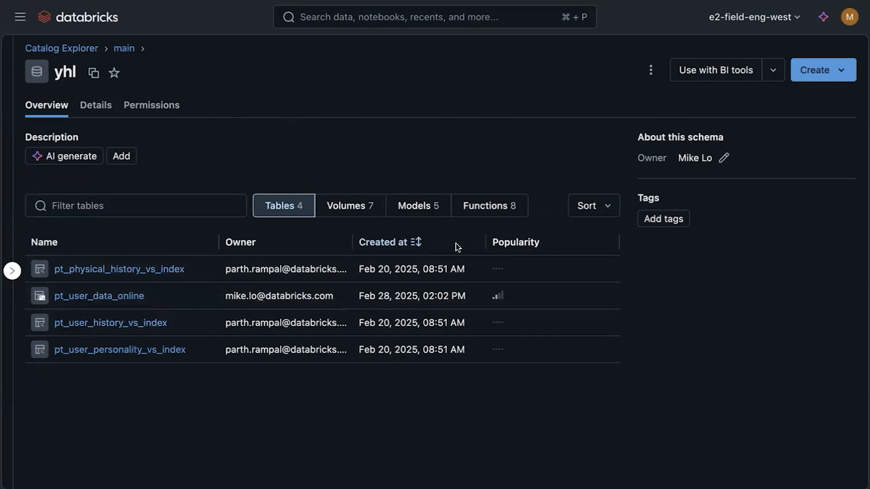
List the eight functions in the yhl schema, including get_next_appointments and get_full_patient_profile
click(489, 205)
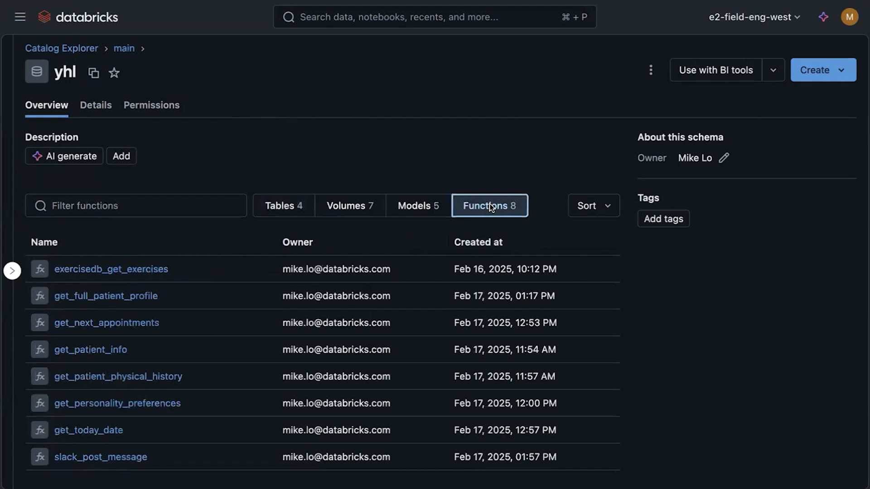
mouse_move(407, 193)
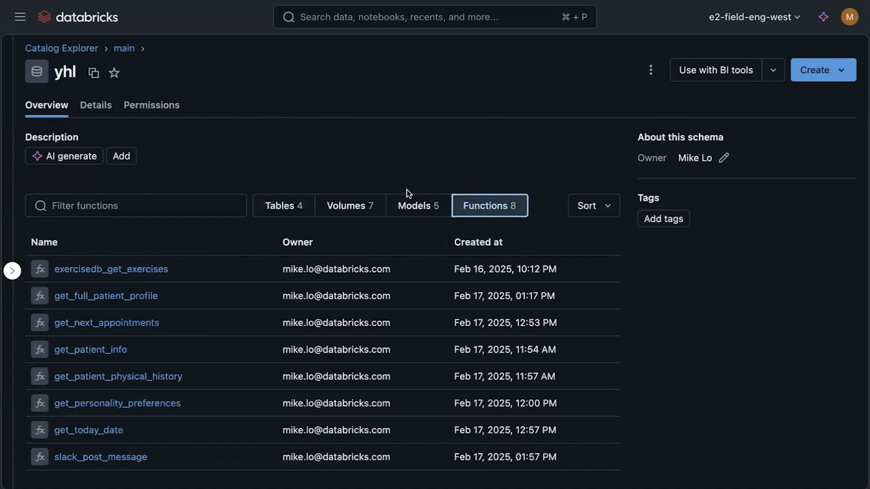
mouse_move(402, 193)
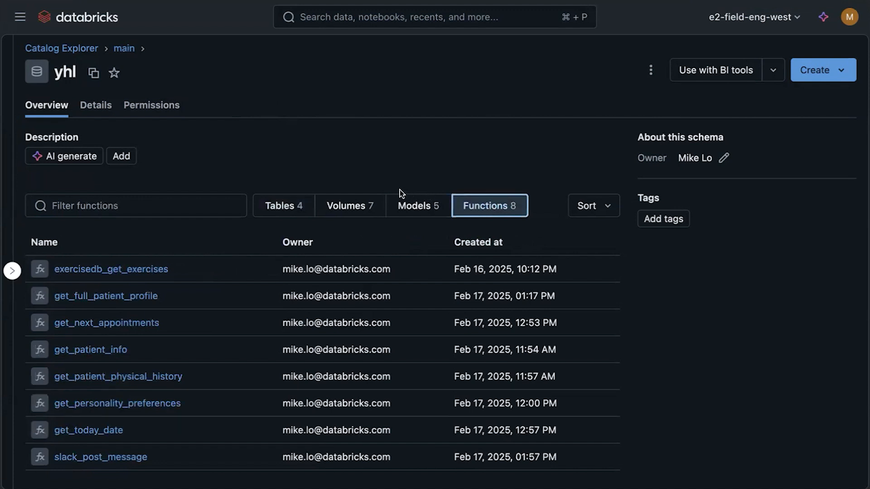
mouse_move(269, 260)
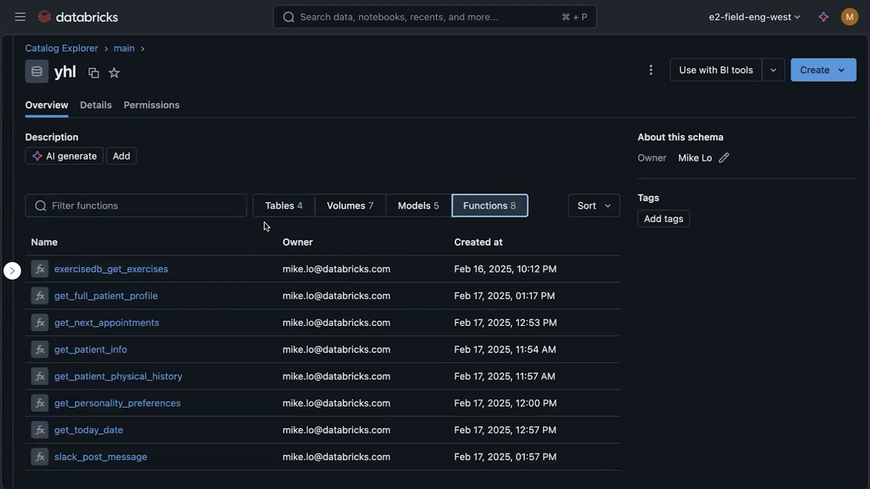
mouse_move(388, 158)
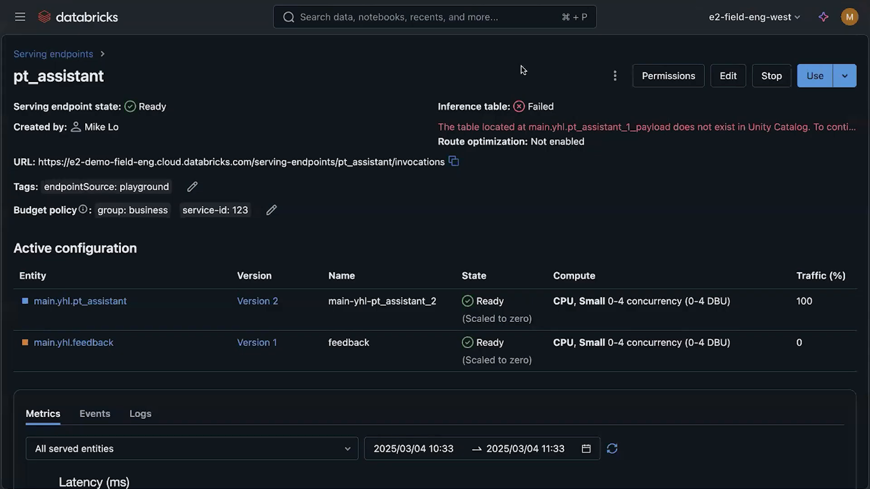
mouse_move(323, 66)
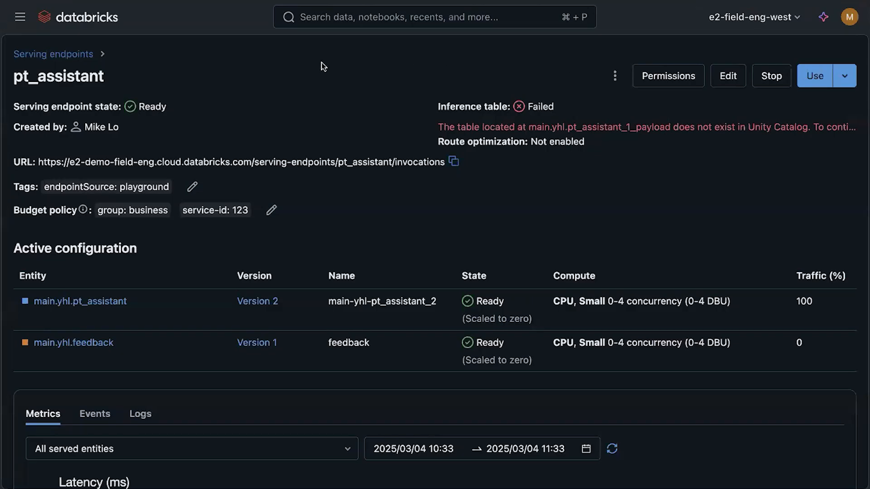
Navigate from the pt_assistant endpoint to Compute > Apps, listing the workspace's 93 apps
click(20, 17)
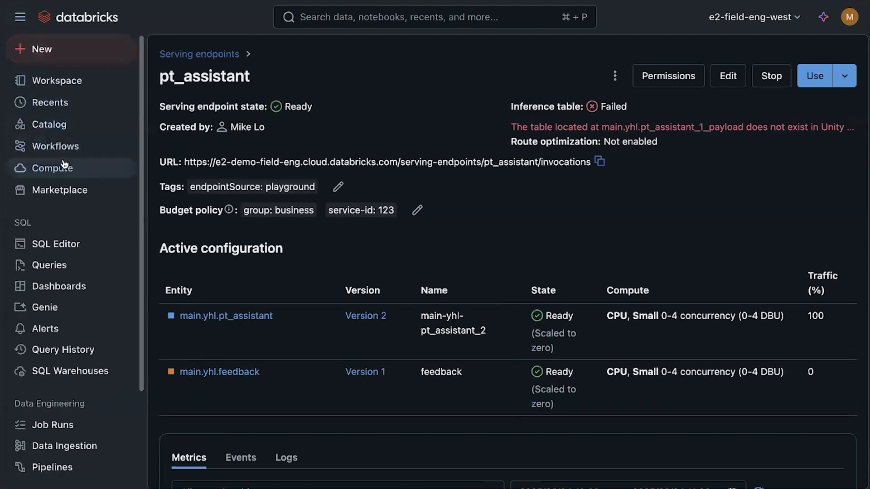
click(52, 168)
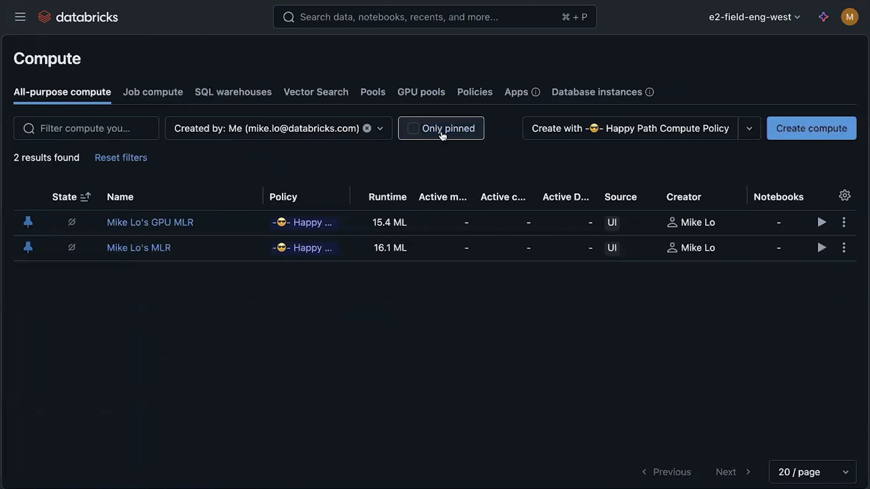
mouse_move(515, 92)
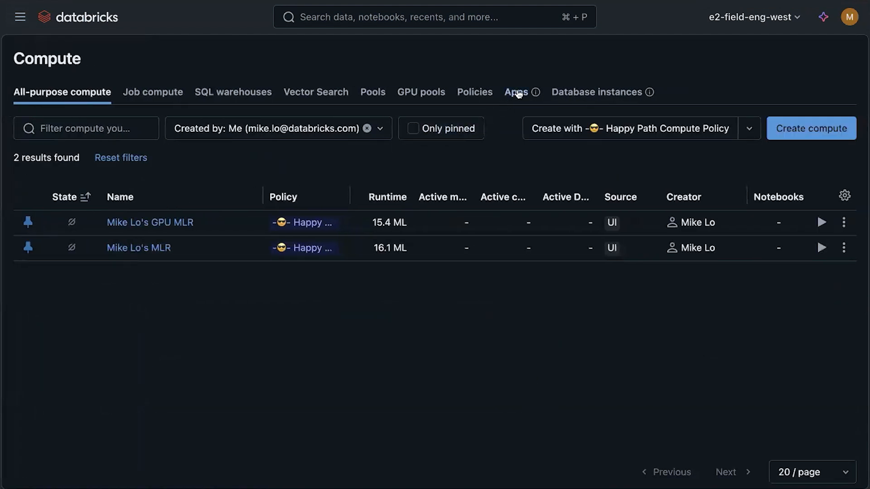
click(515, 91)
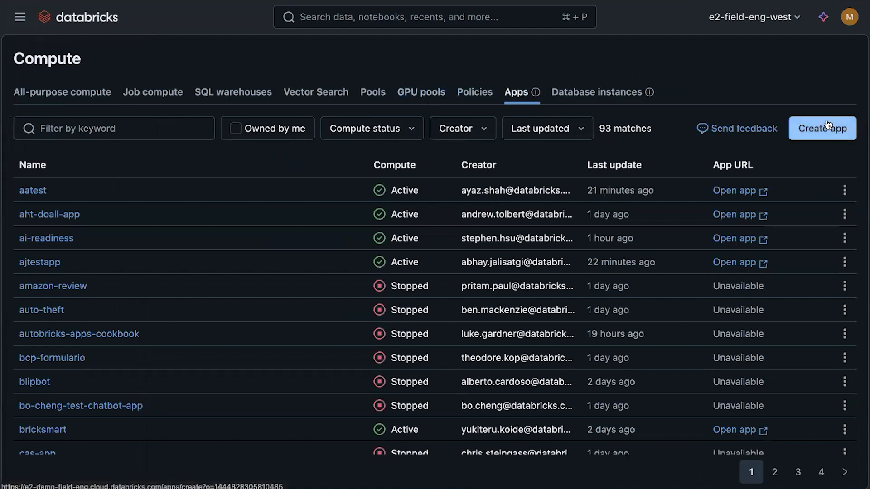
Start creating a new app and choose the Custom option instead of a template
click(822, 129)
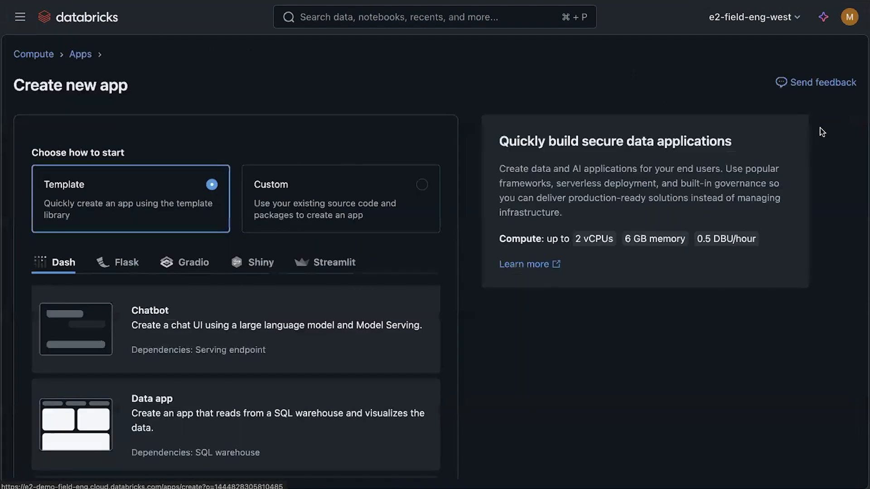
mouse_move(199, 92)
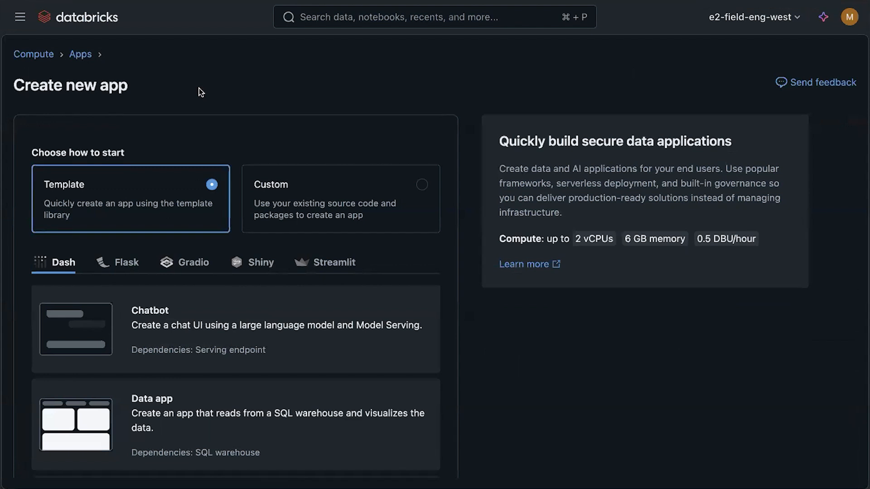
scroll(down, 3)
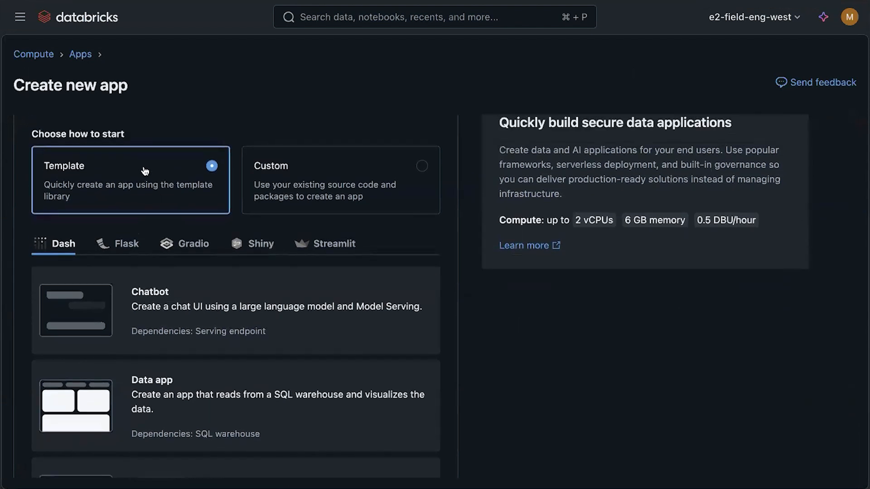
mouse_move(146, 142)
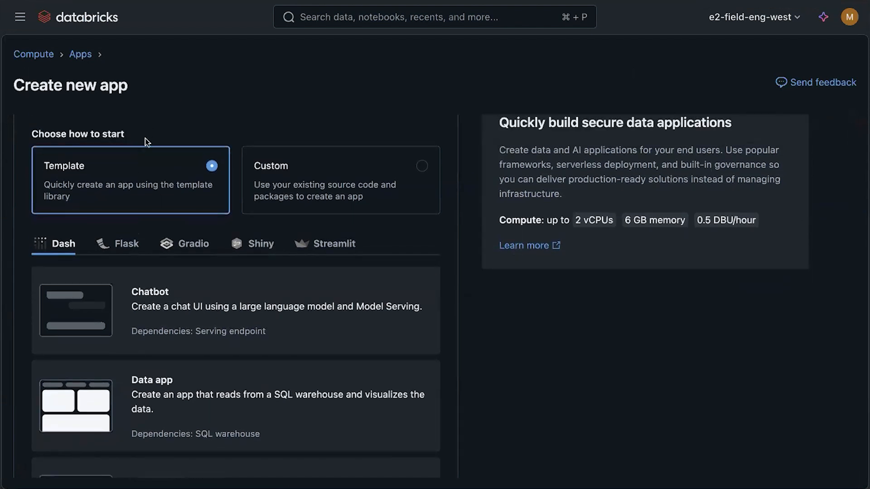
mouse_move(127, 222)
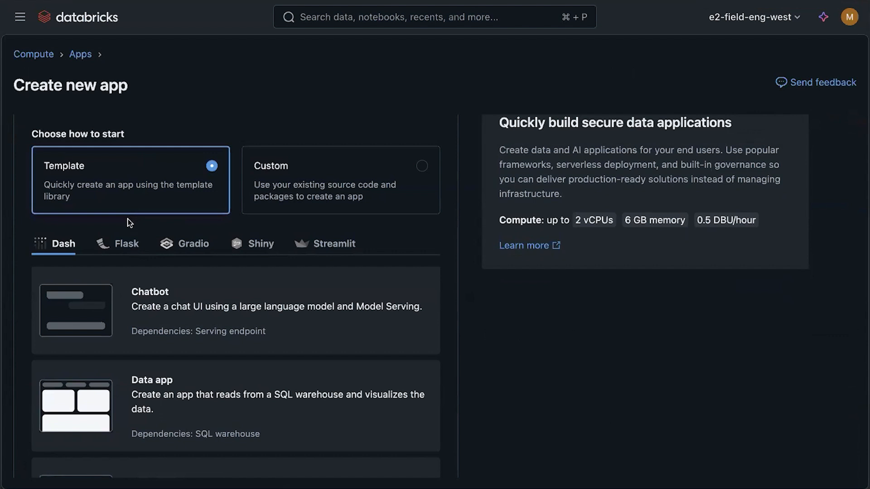
mouse_move(88, 251)
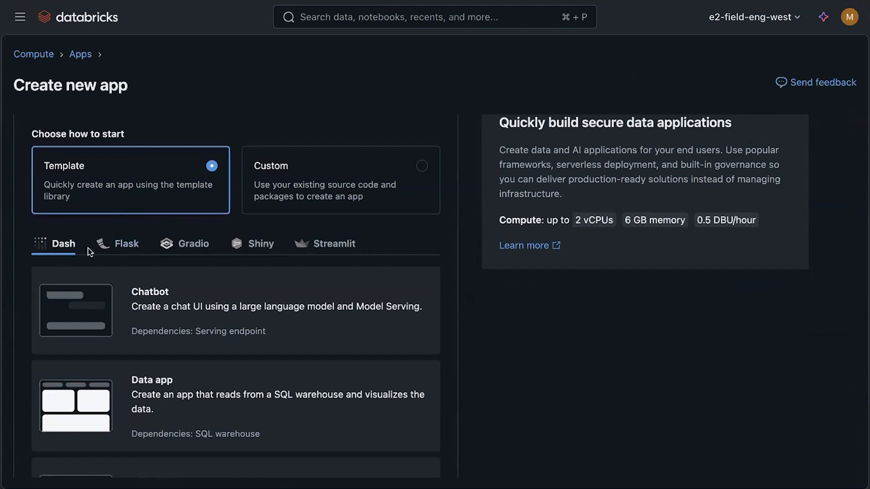
mouse_move(268, 255)
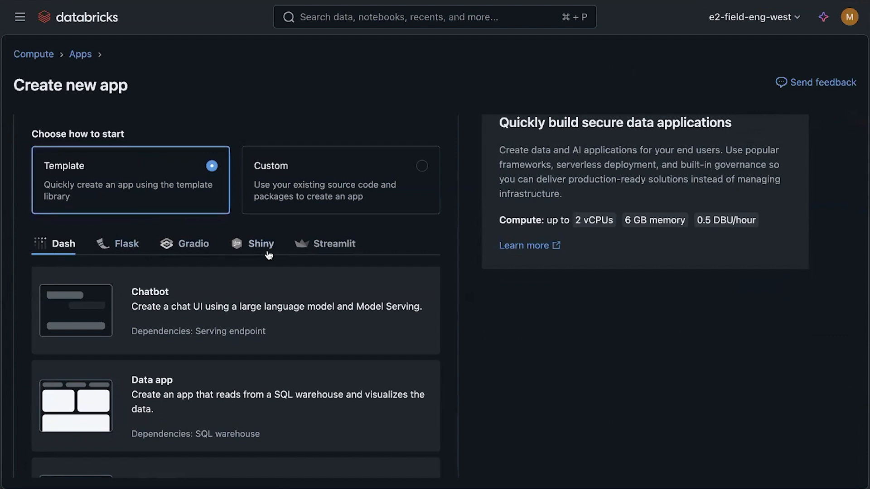
scroll(down, 3)
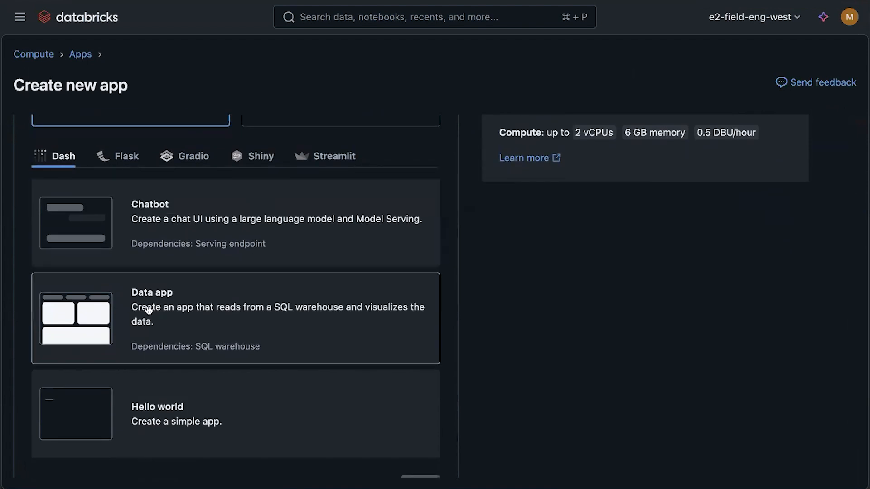
scroll(up, 3)
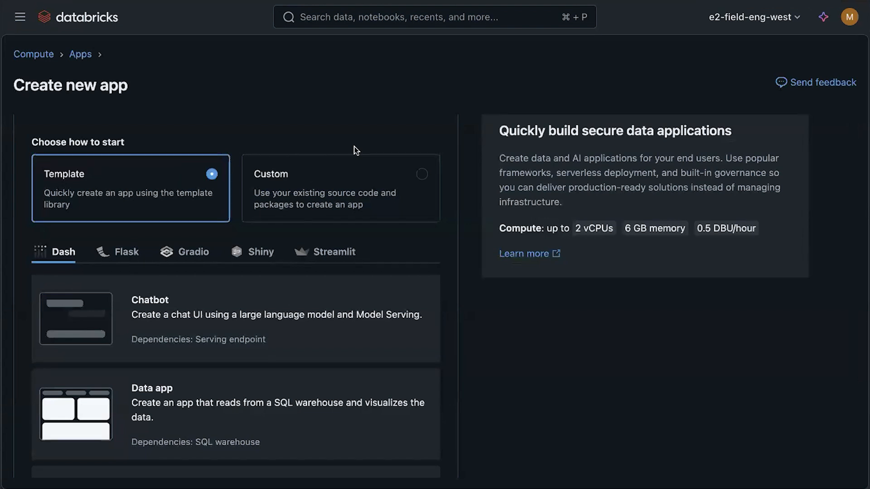
click(340, 198)
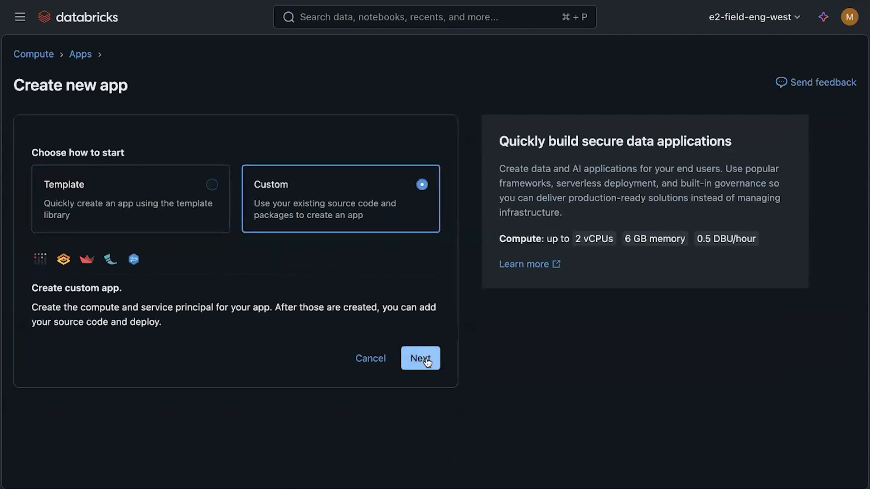
Proceed to the naming form and browse the Advanced settings resource types the app can access
click(420, 358)
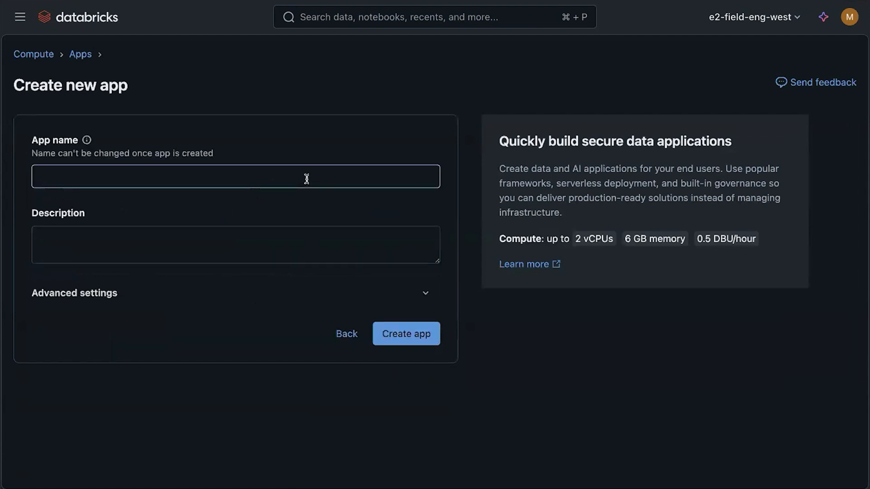
click(406, 333)
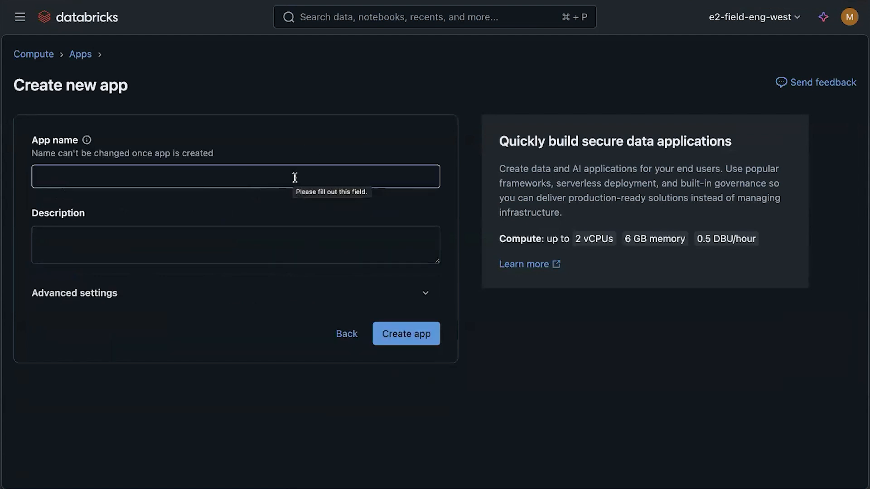
click(74, 293)
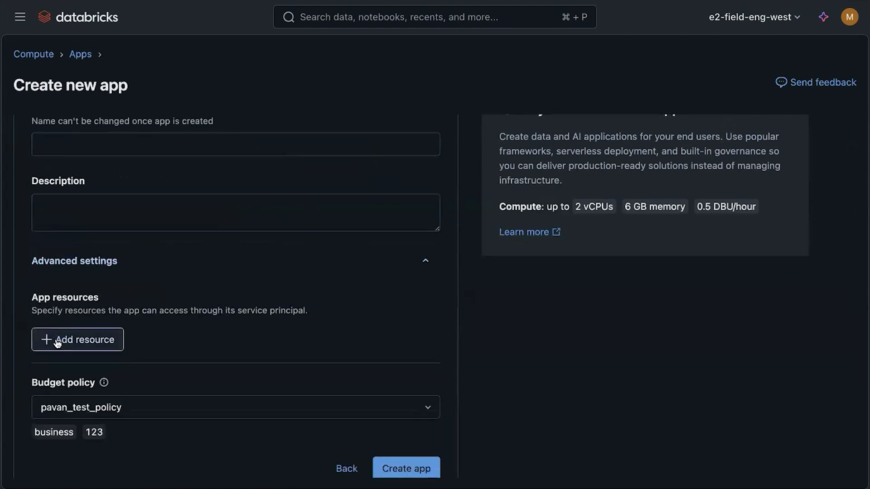
click(77, 339)
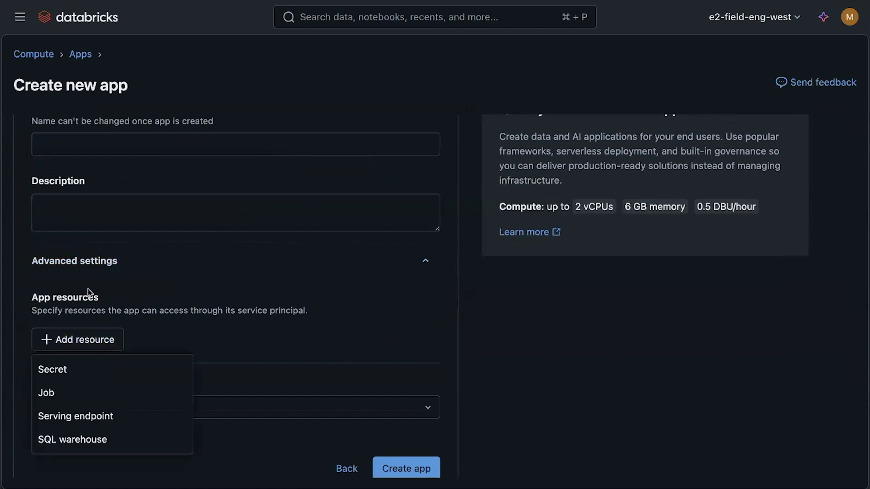
mouse_move(78, 393)
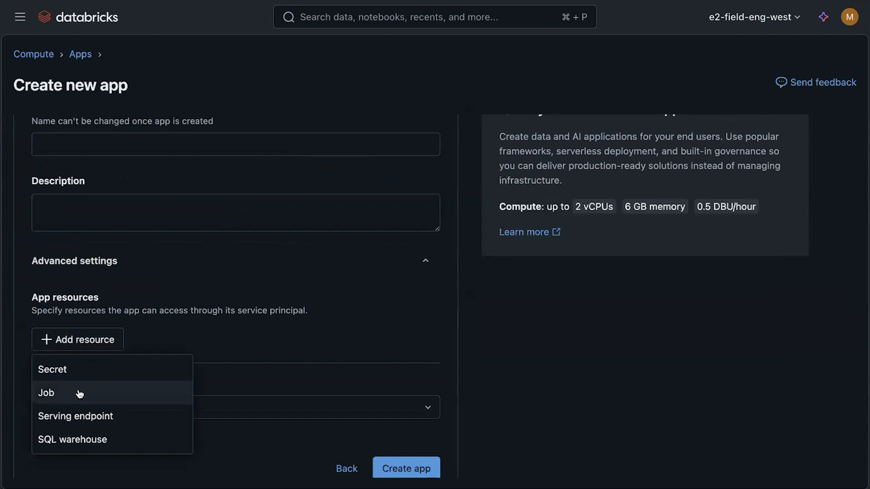
mouse_move(123, 439)
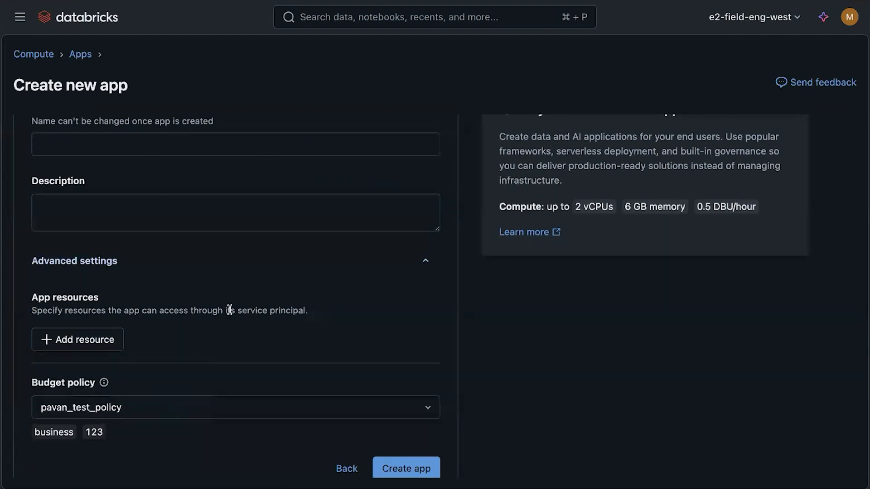
Name the new app demo-app, leaving the creation form unsubmitted
scroll(up, 3)
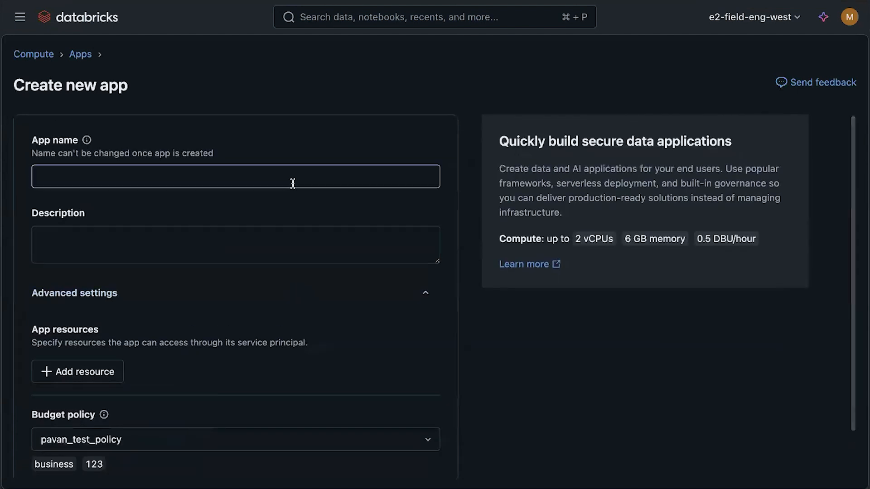
text(demo-app)
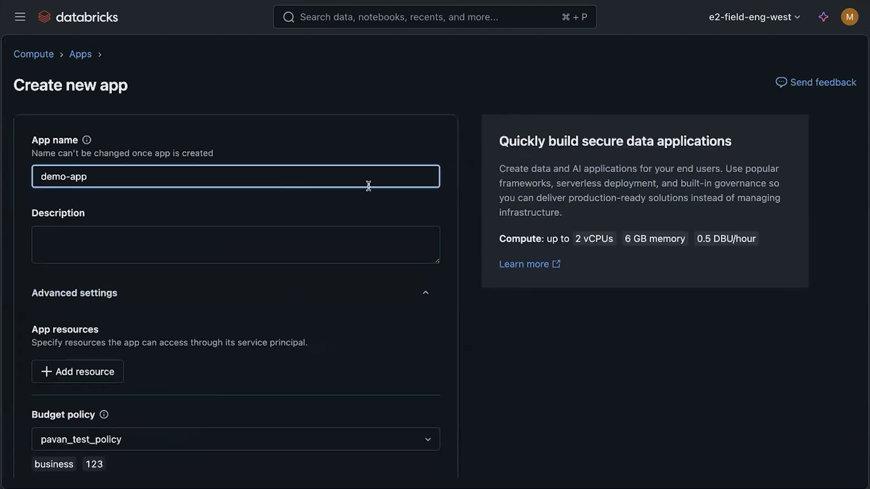
scroll(down, 3)
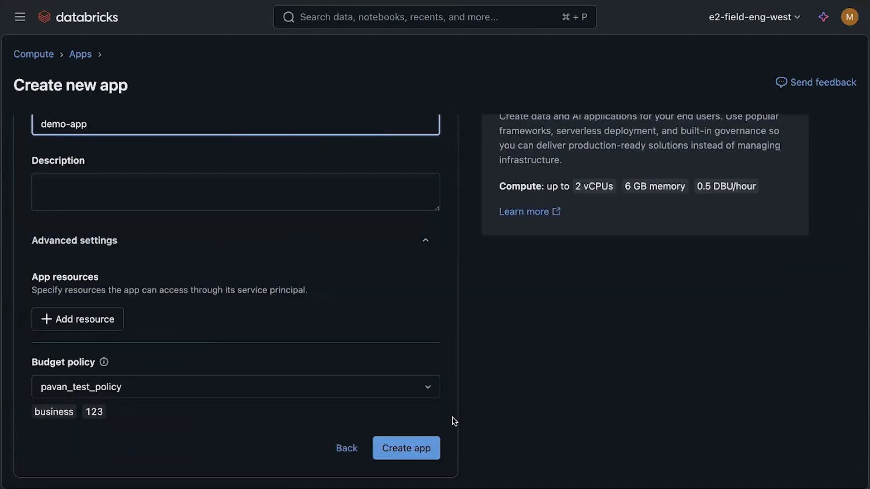
mouse_move(458, 393)
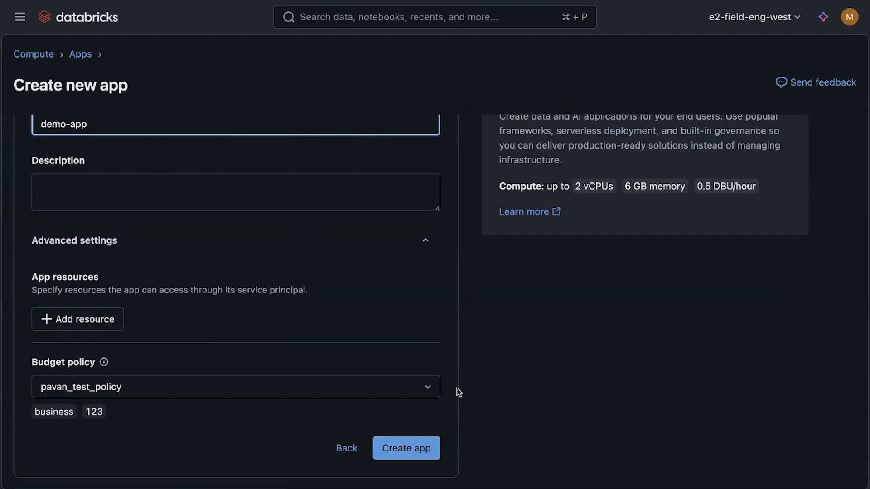
mouse_move(428, 324)
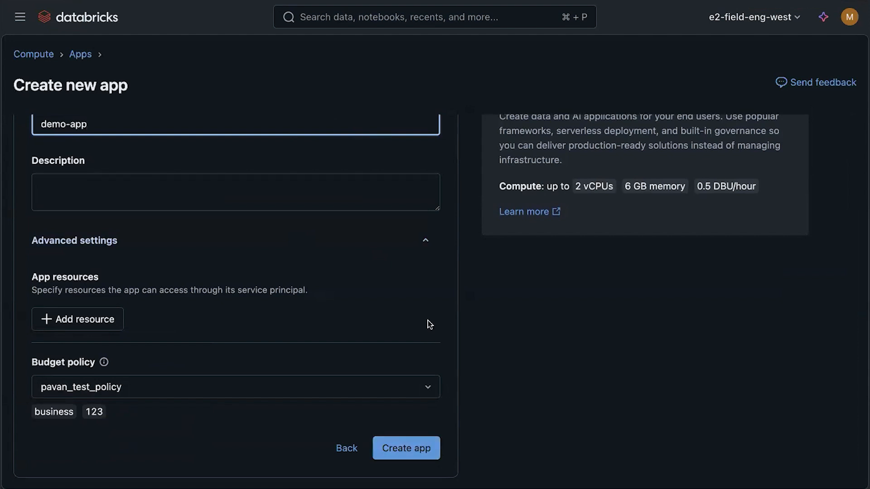
scroll(up, 3)
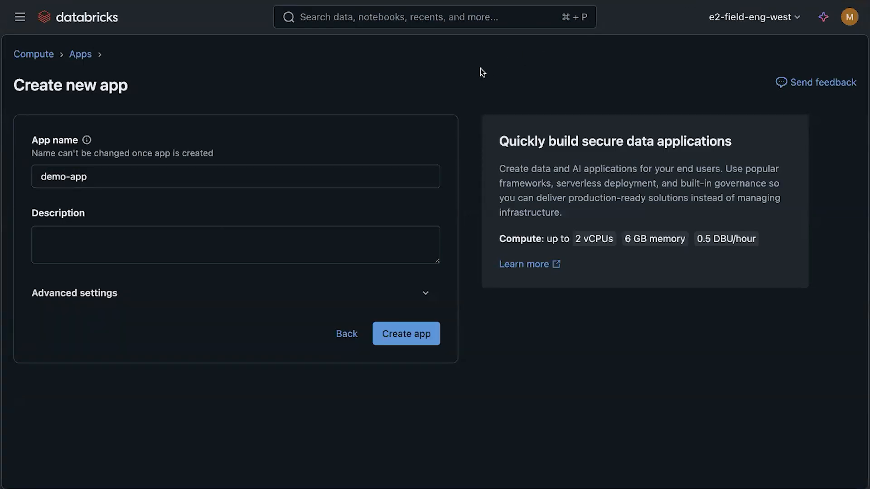
mouse_move(80, 54)
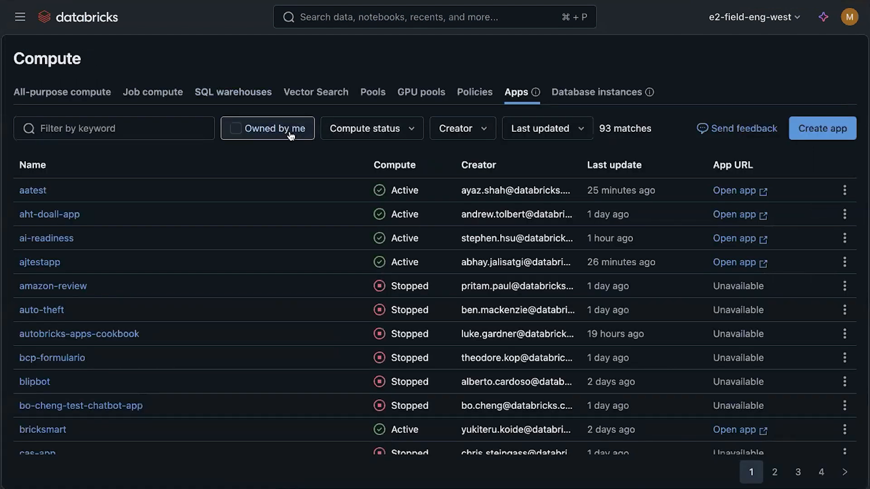
Filter to apps owned by me and view demo-databricks-app's overview and deployment logs
click(266, 128)
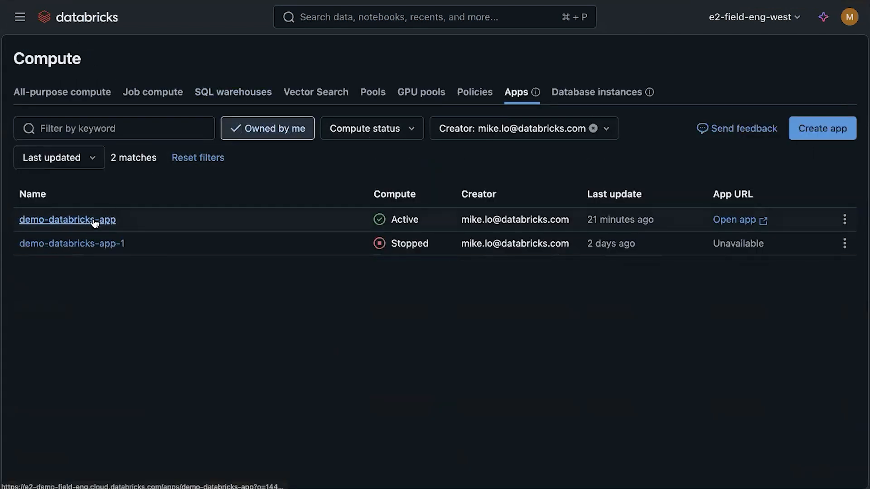
click(67, 219)
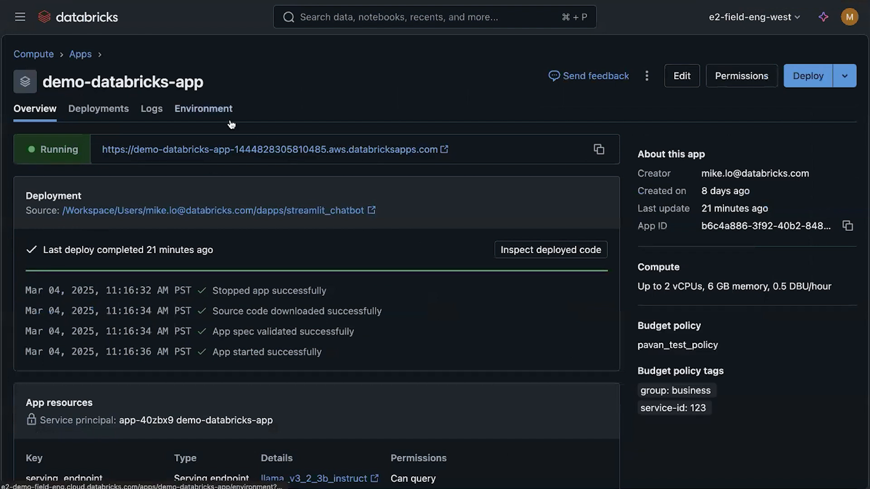
mouse_move(253, 162)
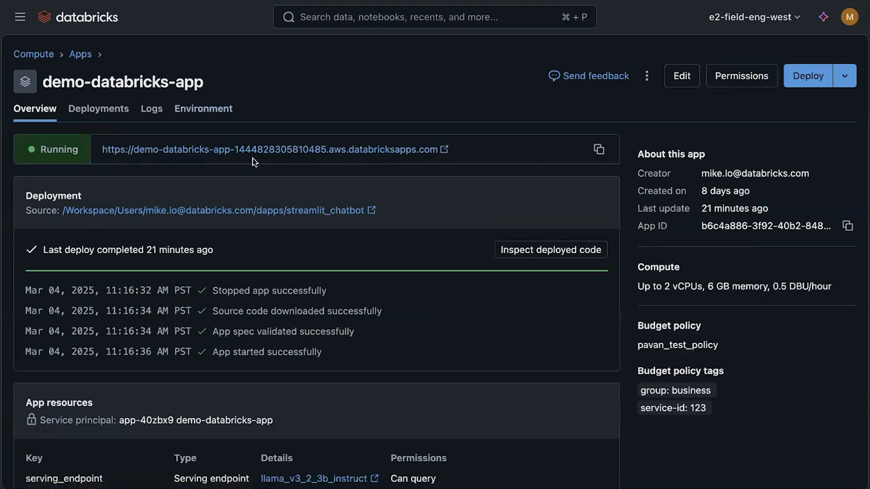
mouse_move(131, 225)
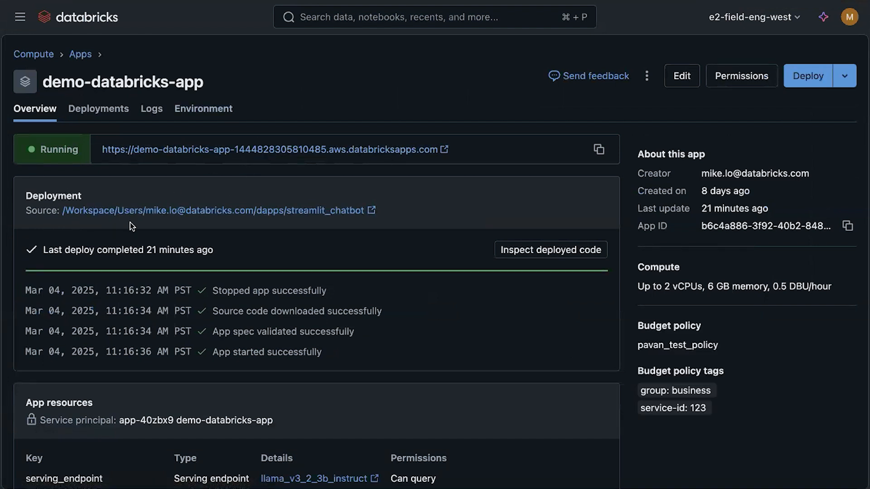
mouse_move(201, 261)
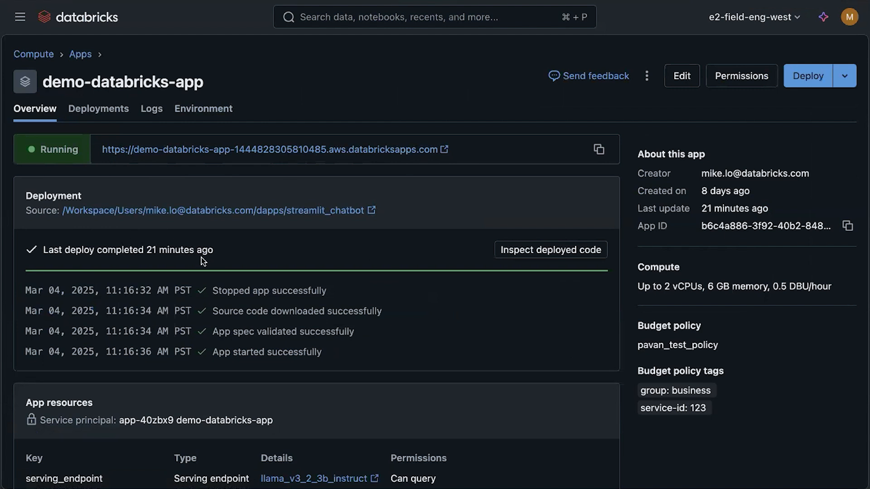
mouse_move(151, 124)
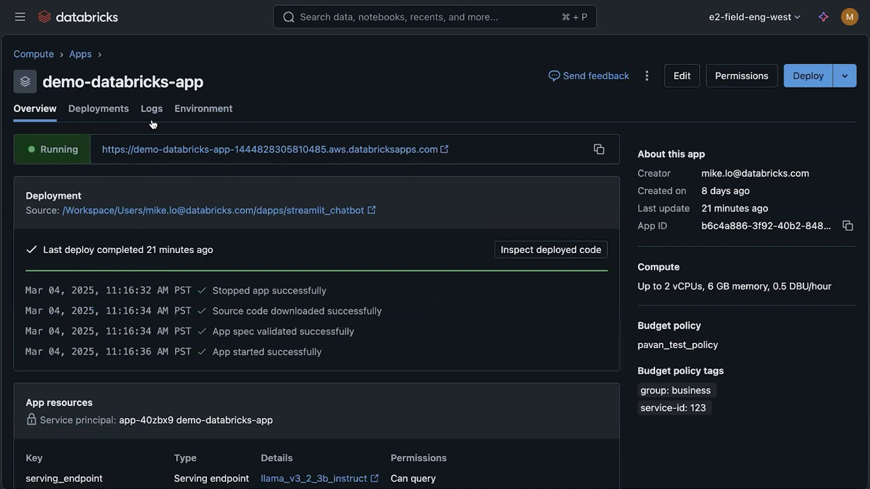
scroll(down, 3)
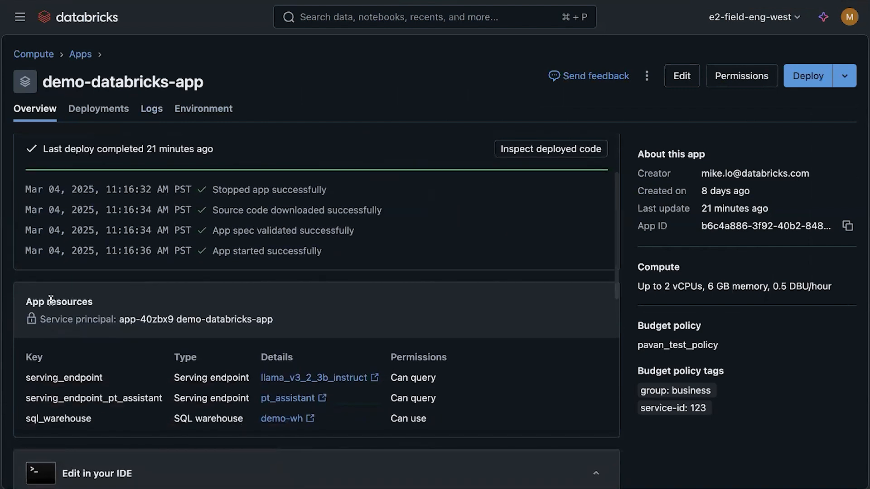
mouse_move(151, 368)
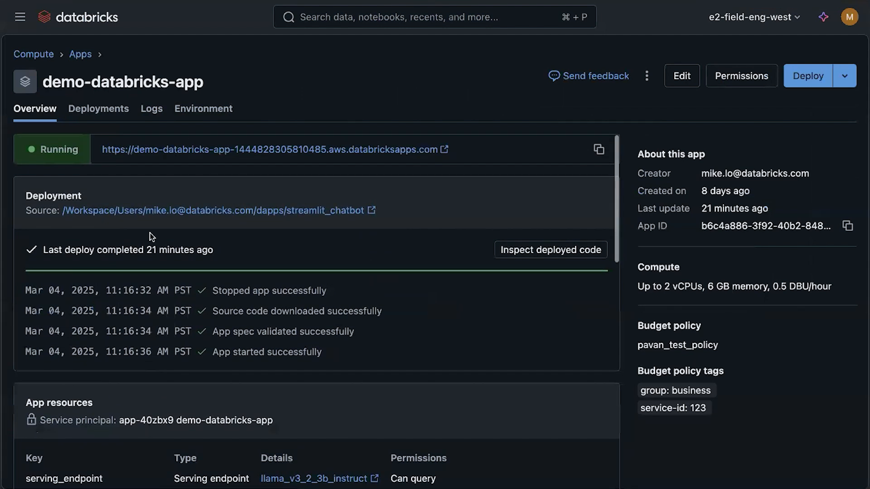
click(150, 108)
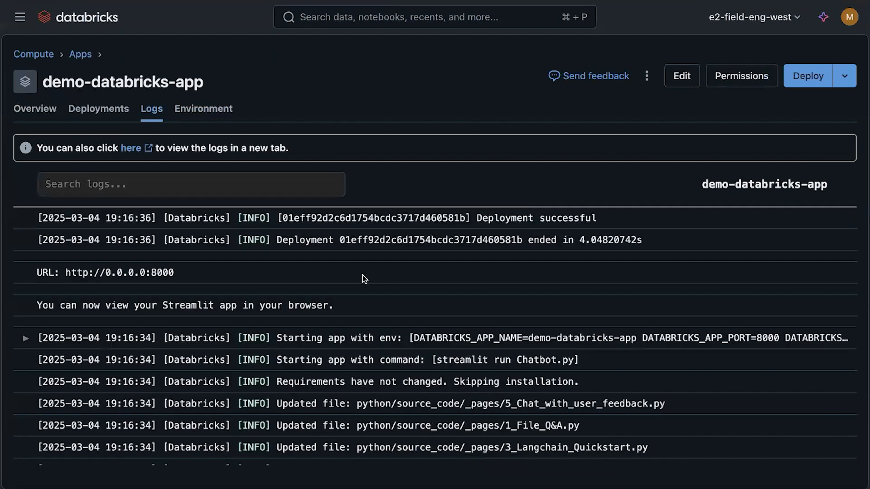
mouse_move(327, 100)
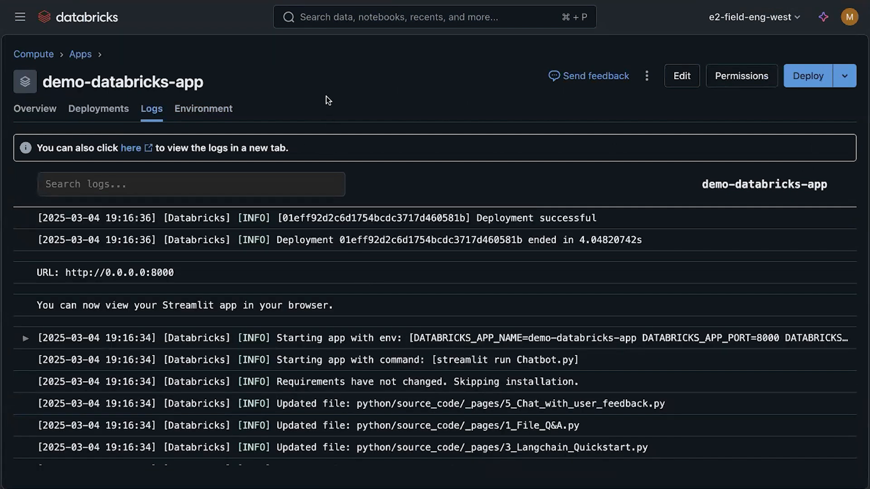
mouse_move(495, 86)
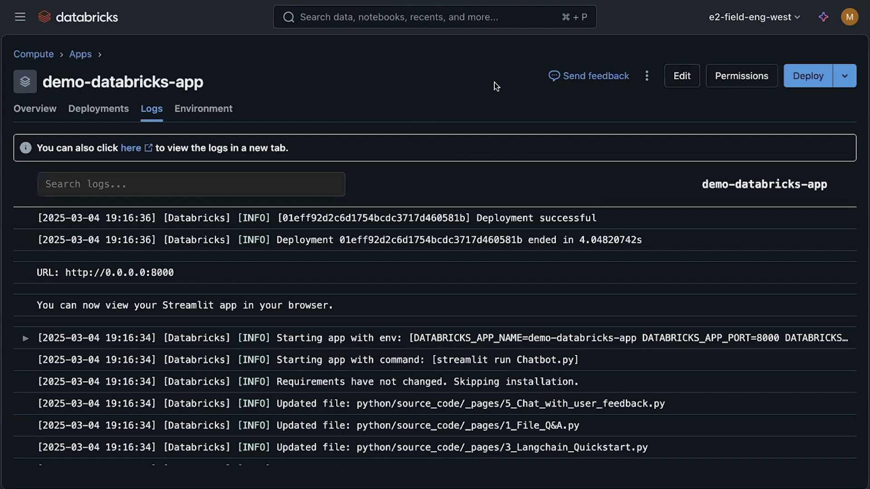
Review demo-databricks-app's permissions and user selector, then cancel without saving changes
click(741, 76)
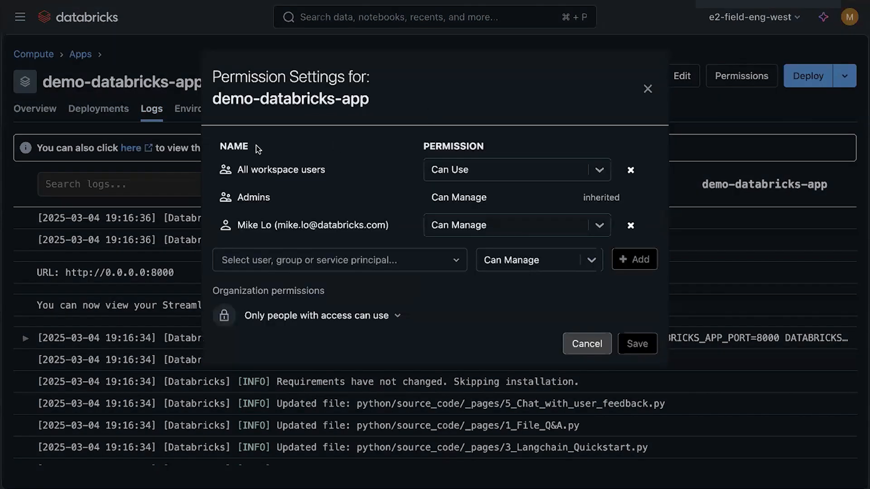
click(339, 260)
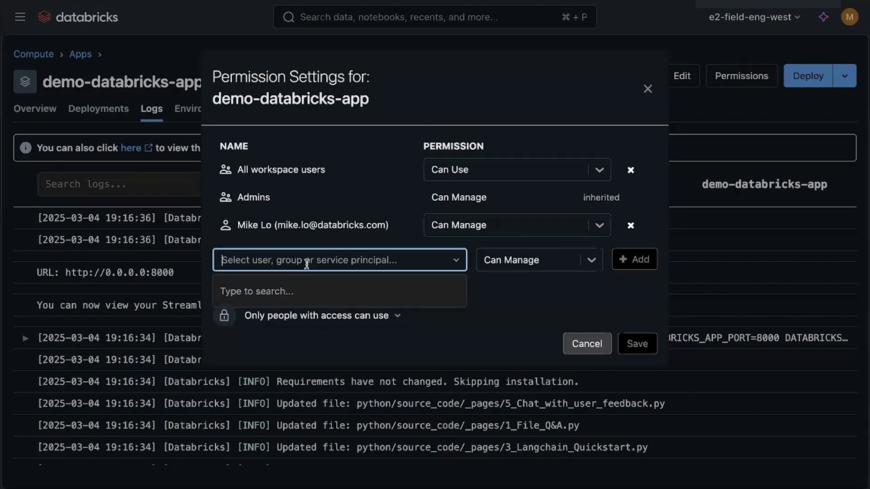
mouse_move(546, 326)
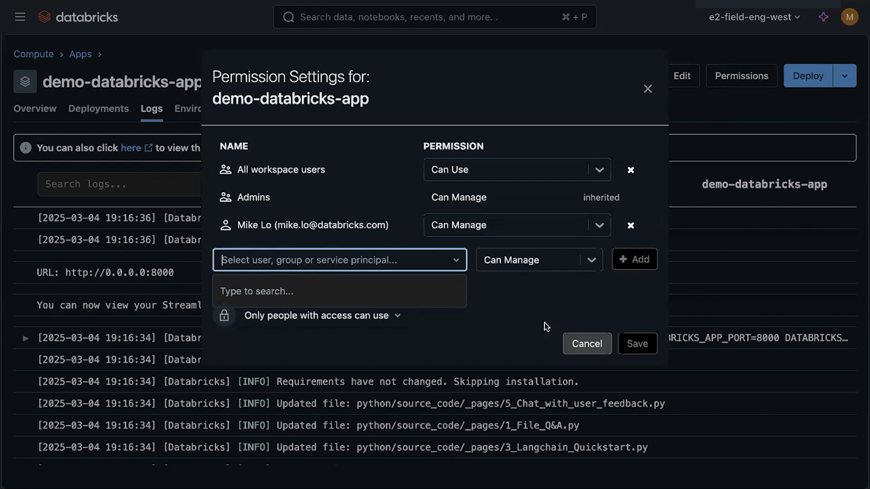
click(586, 343)
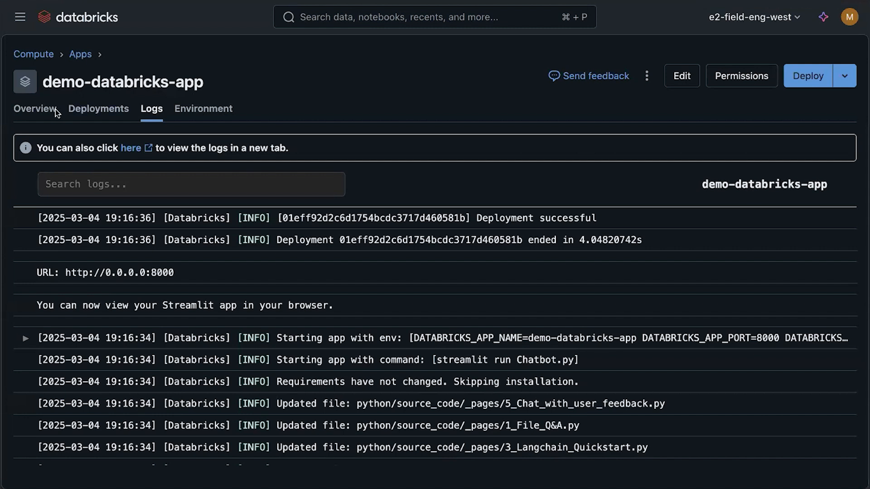
Ask the chatbot "What's my next appointment today?" and read its March 1, 2025, 8:13:41 AM answer
click(34, 108)
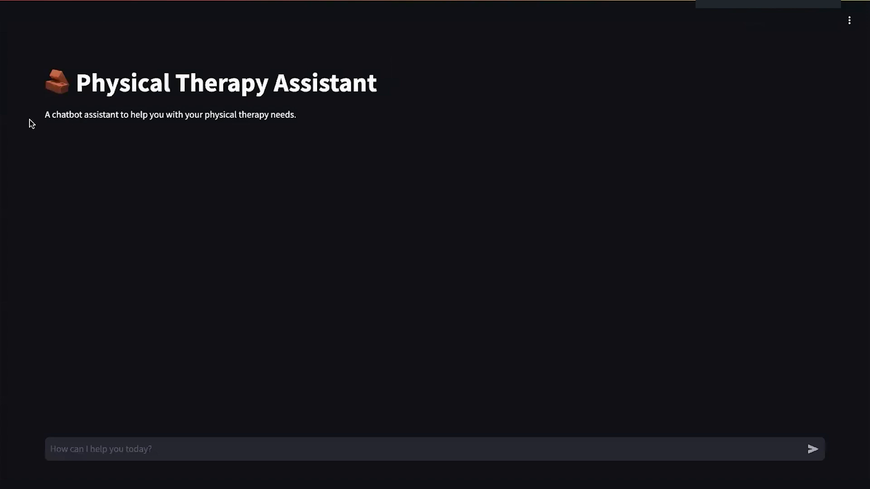
mouse_move(33, 186)
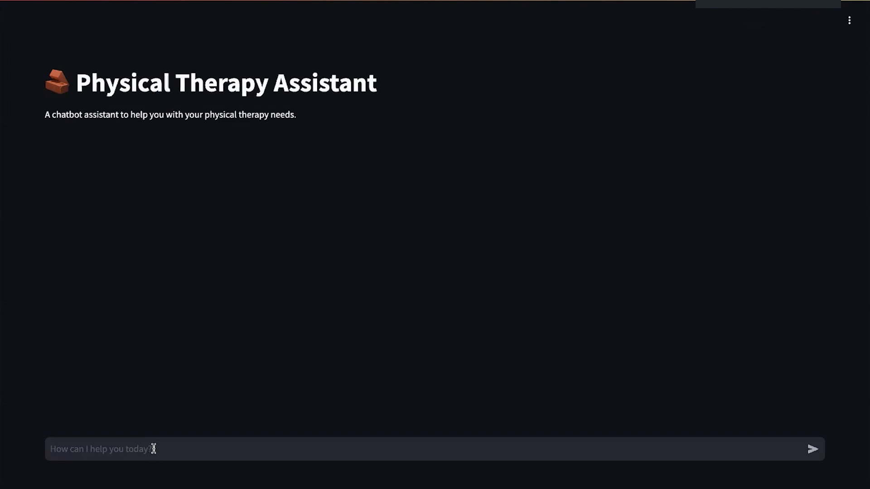
click(388, 449)
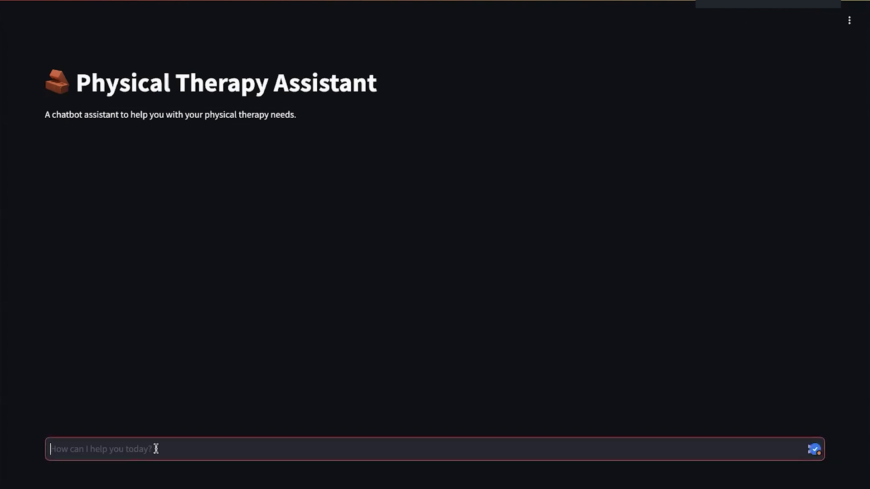
click(814, 449)
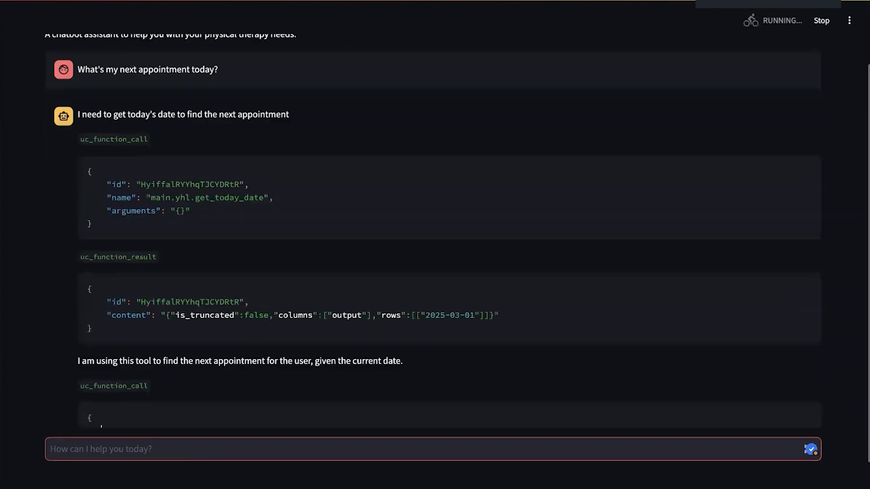
scroll(down, 3)
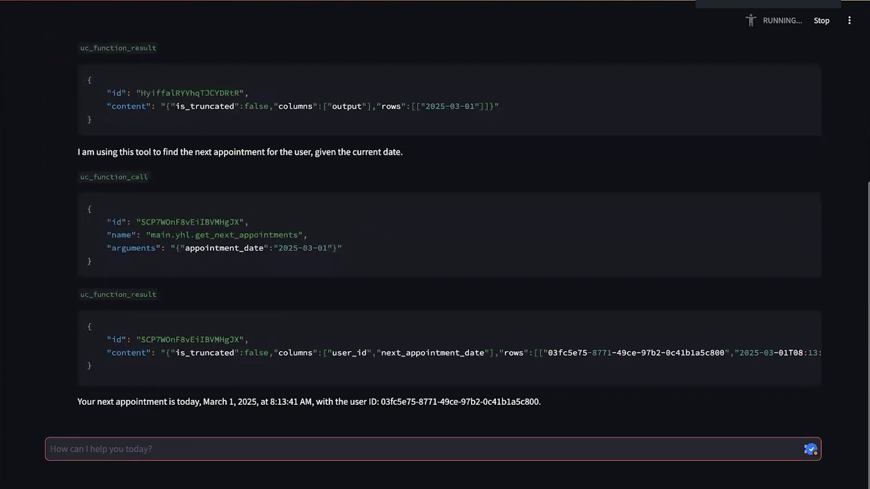
scroll(up, 3)
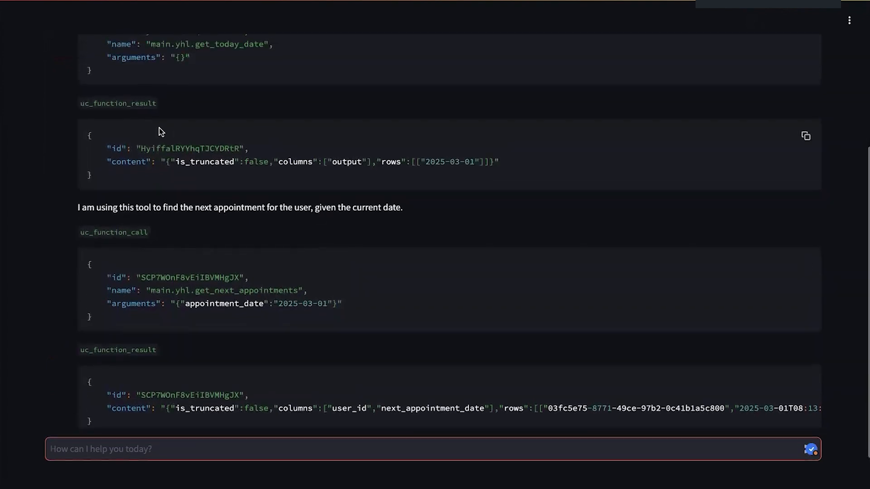
scroll(up, 3)
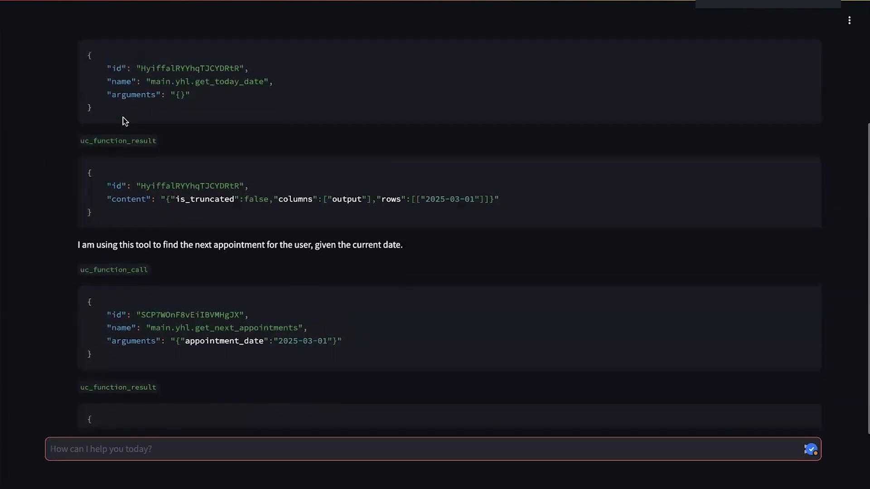
scroll(down, 3)
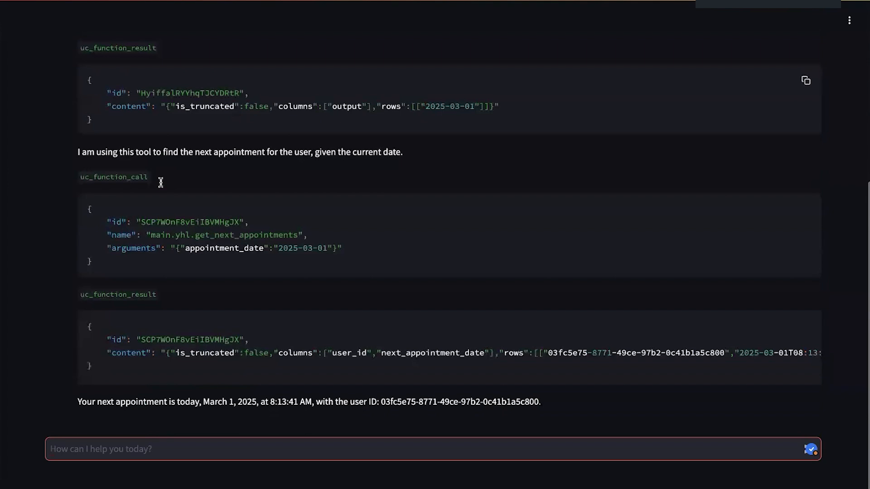
mouse_move(228, 402)
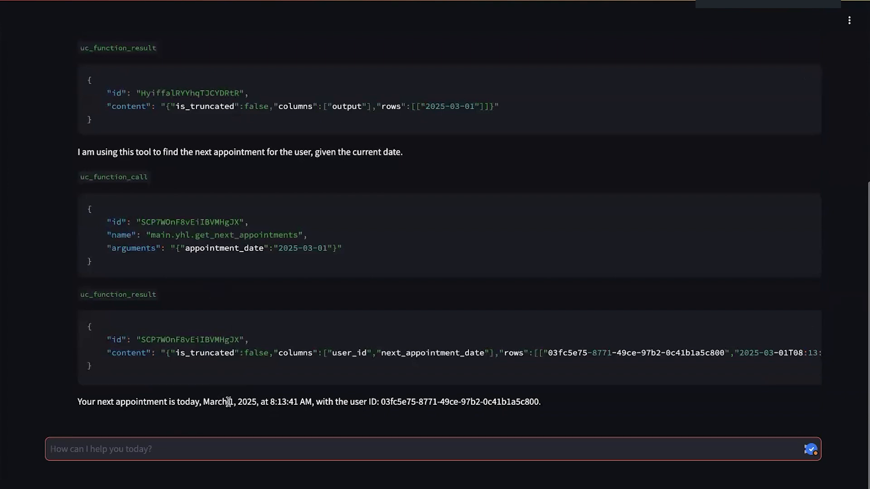
mouse_move(448, 405)
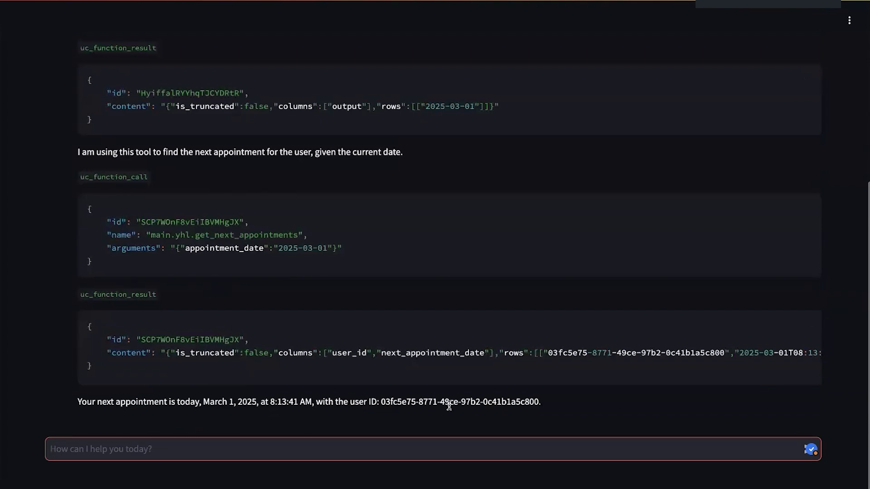
mouse_move(546, 332)
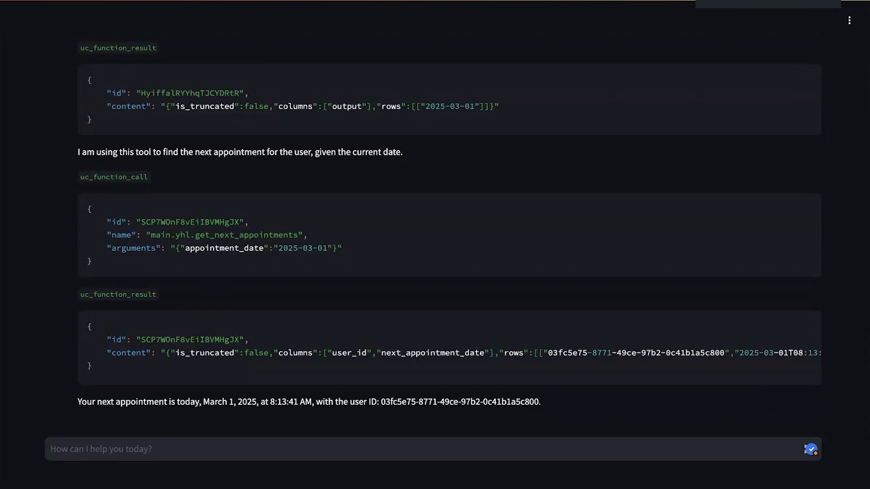
click(321, 449)
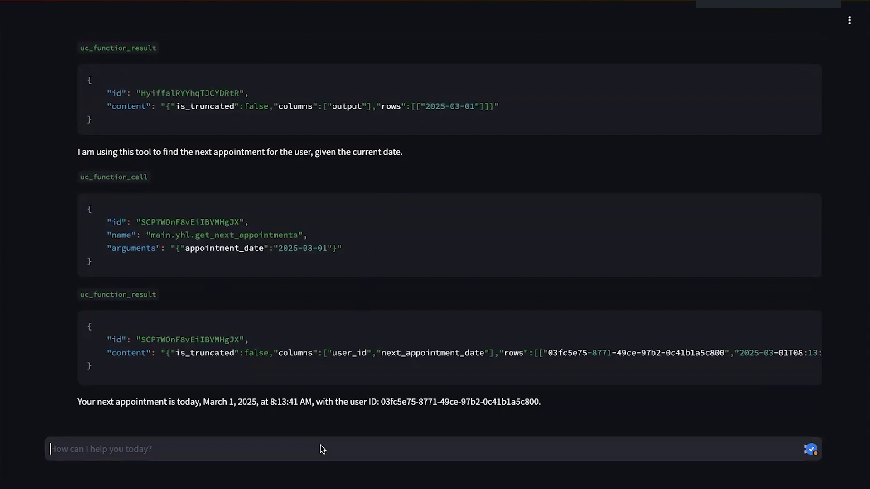
text(Get me the full user profile associated with that user ID.)
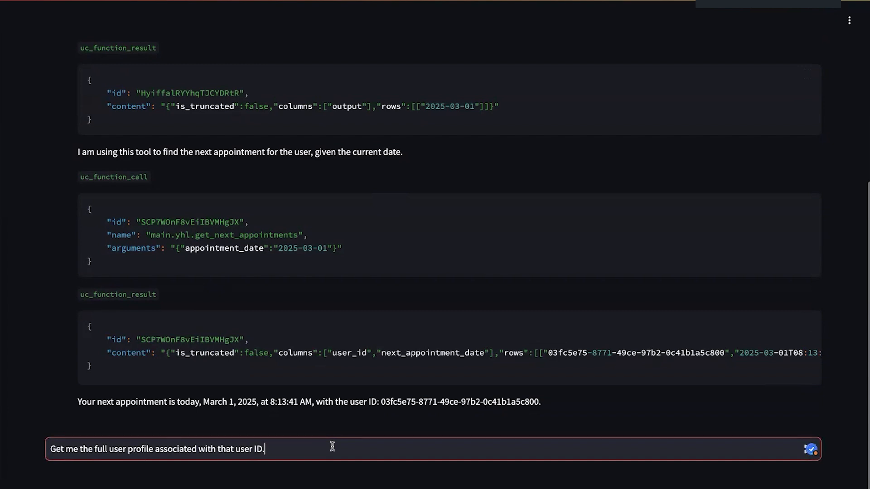
click(810, 449)
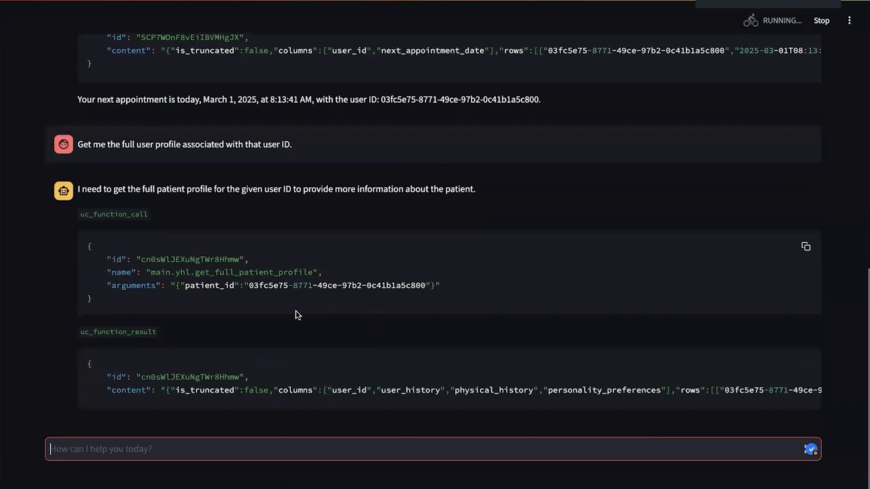
scroll(down, 3)
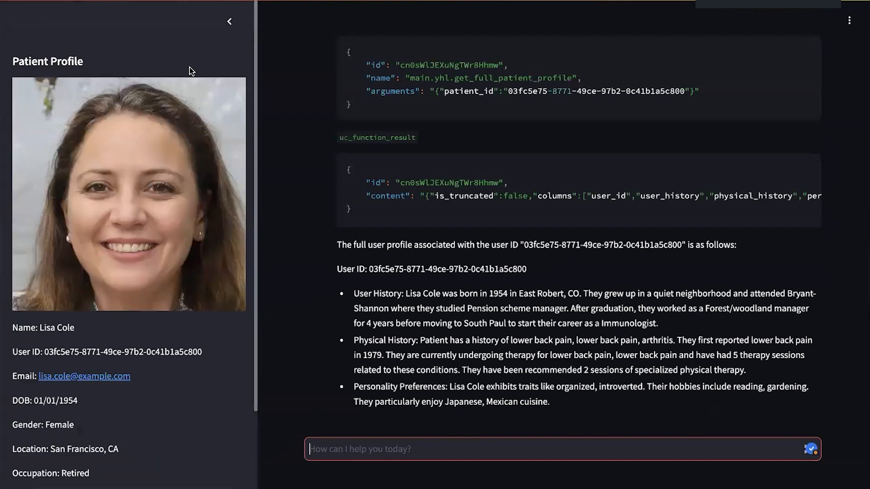
mouse_move(179, 407)
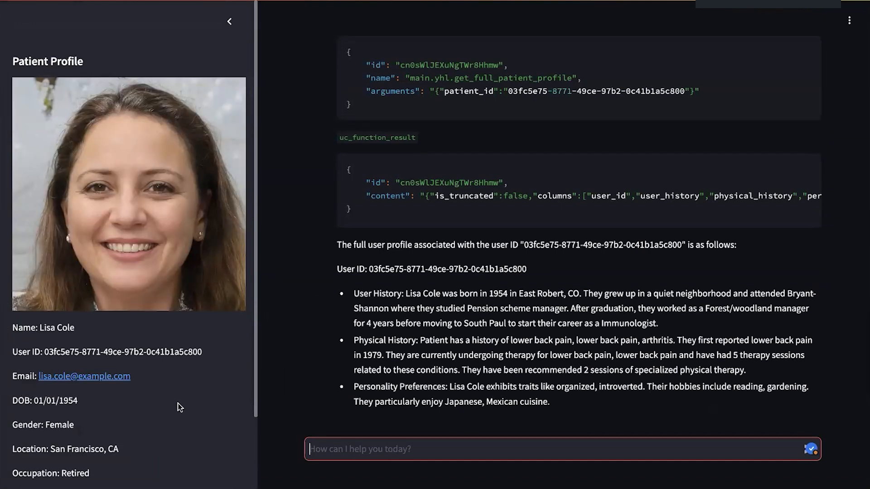
mouse_move(73, 353)
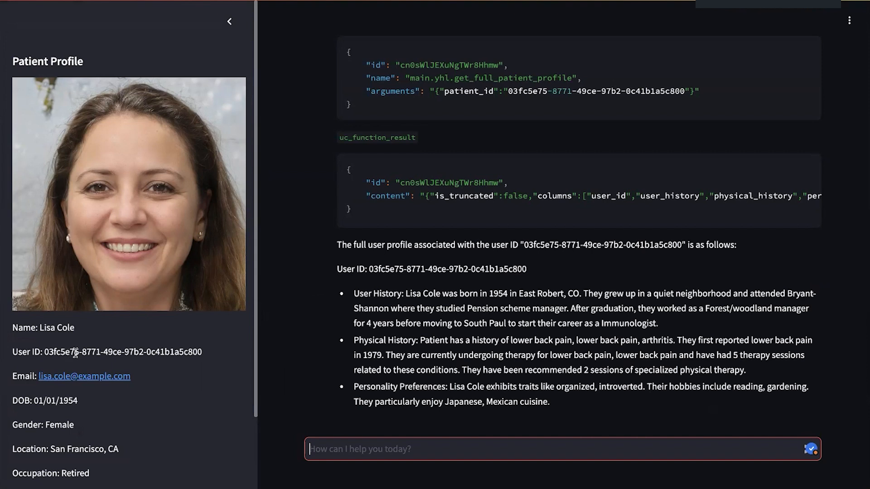
mouse_move(195, 395)
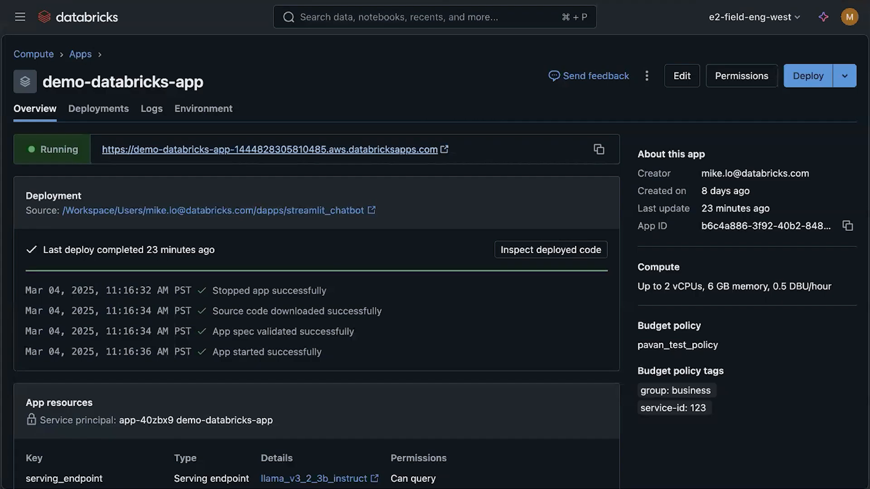
mouse_move(141, 210)
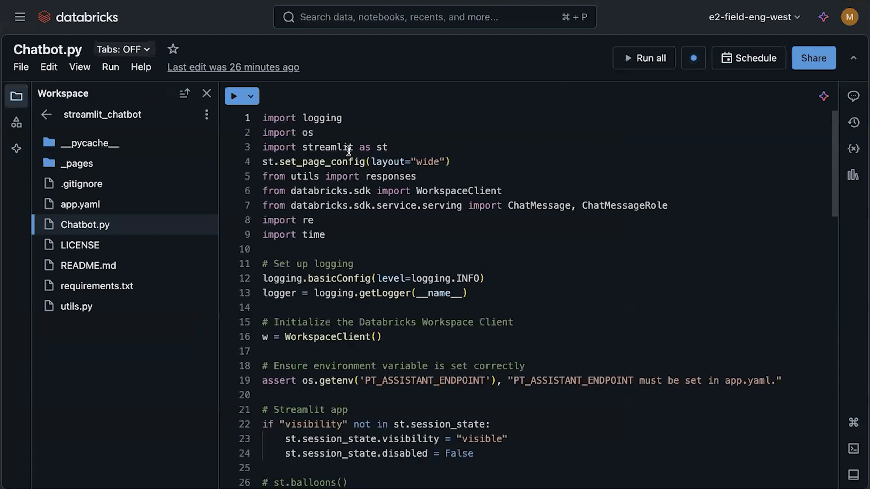
Scroll through the Chatbot.py source code of demo-databricks-app
scroll(down, 3)
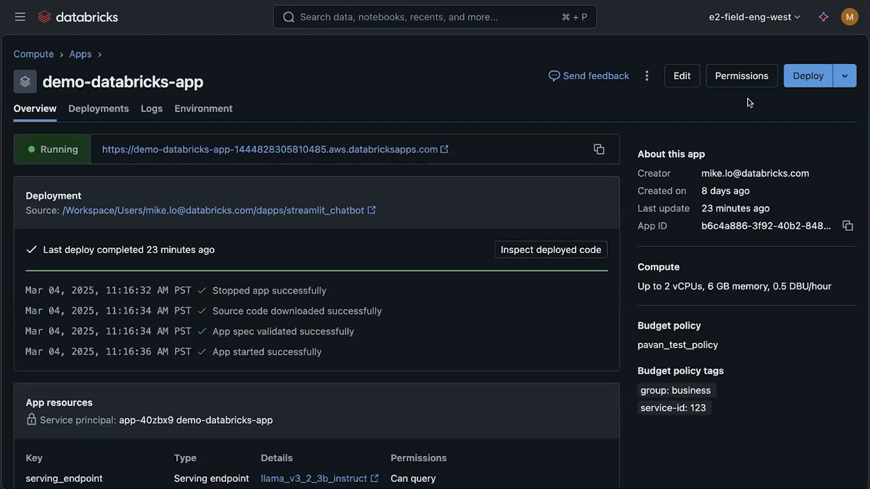
Deploy demo-databricks-app again and reopen the Physical Therapy Assistant from its URL
click(806, 75)
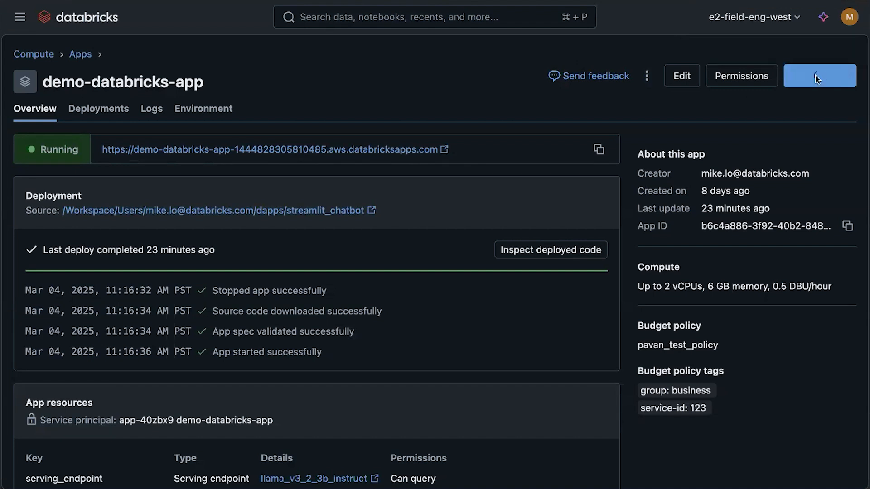
click(810, 76)
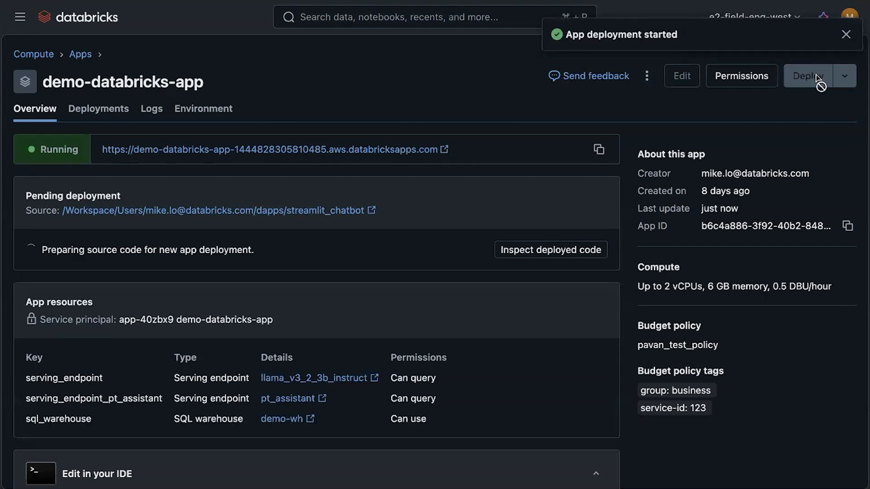
mouse_move(379, 92)
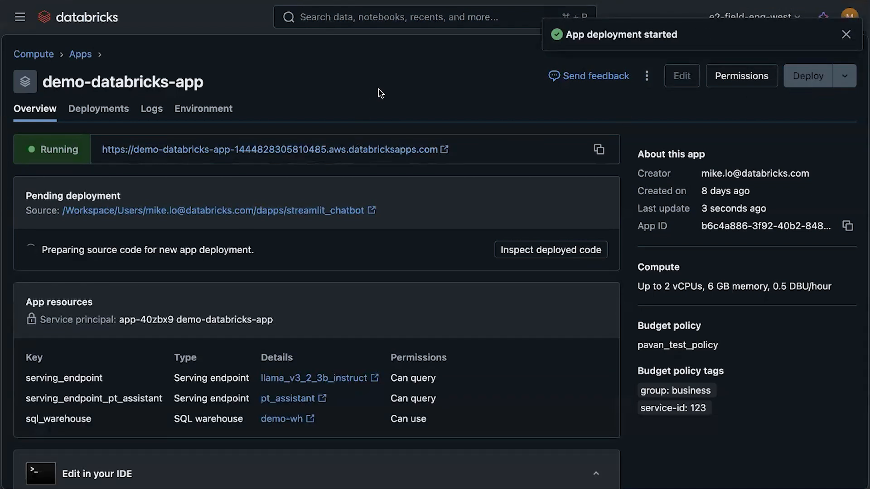
click(846, 34)
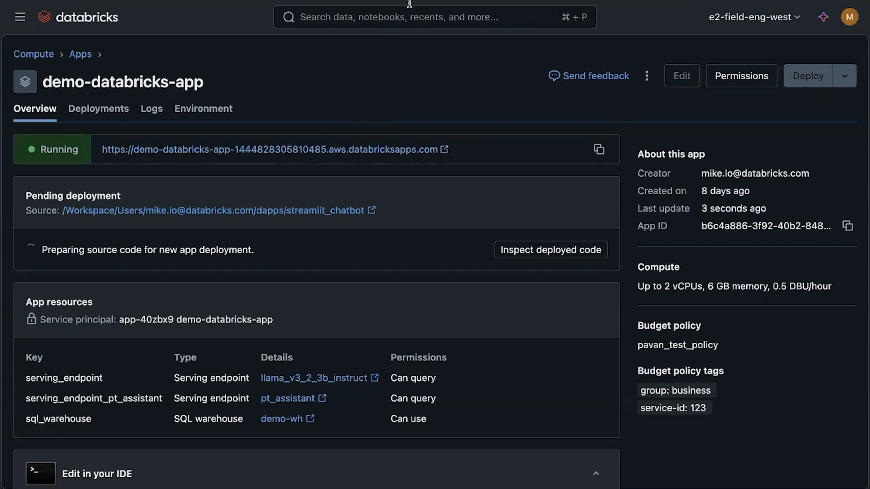
click(808, 76)
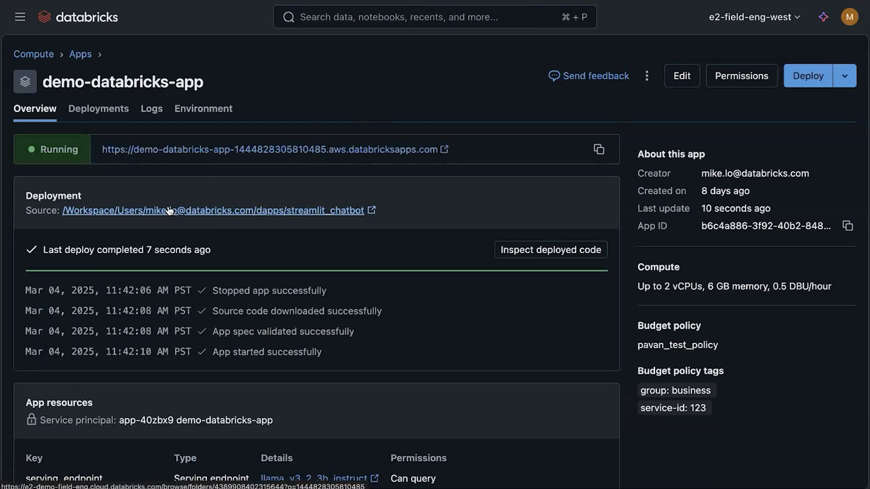
mouse_move(439, 44)
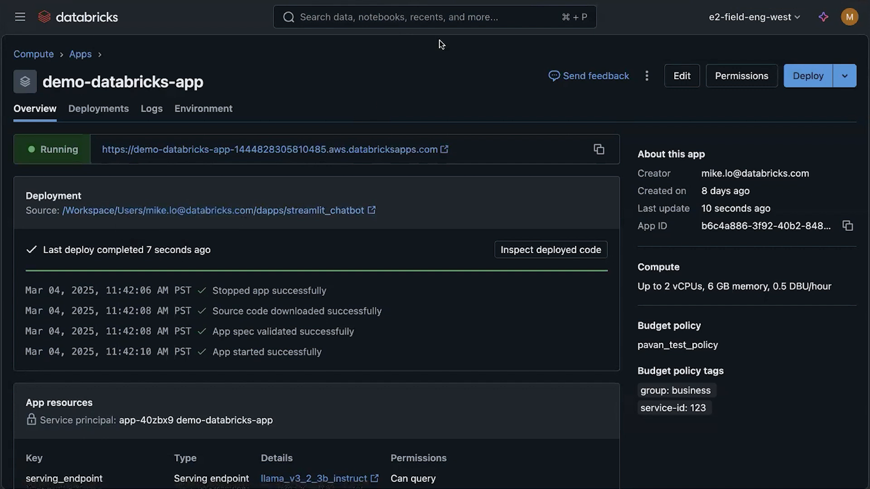
click(272, 149)
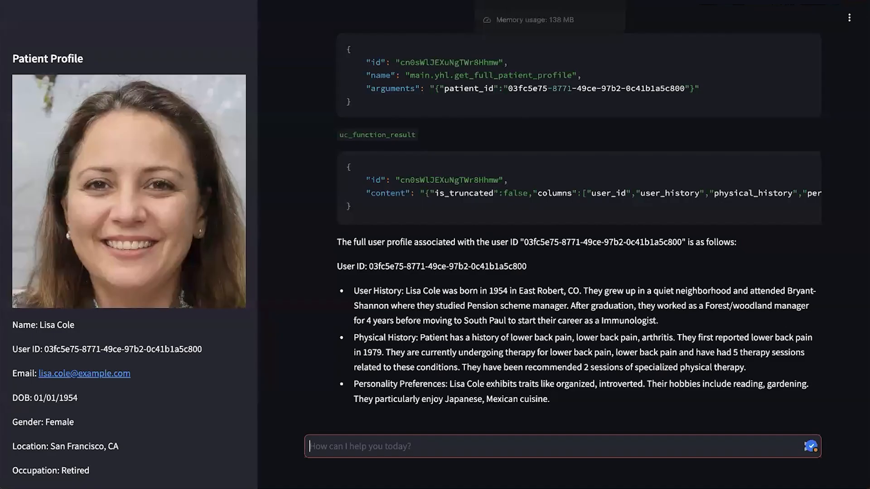